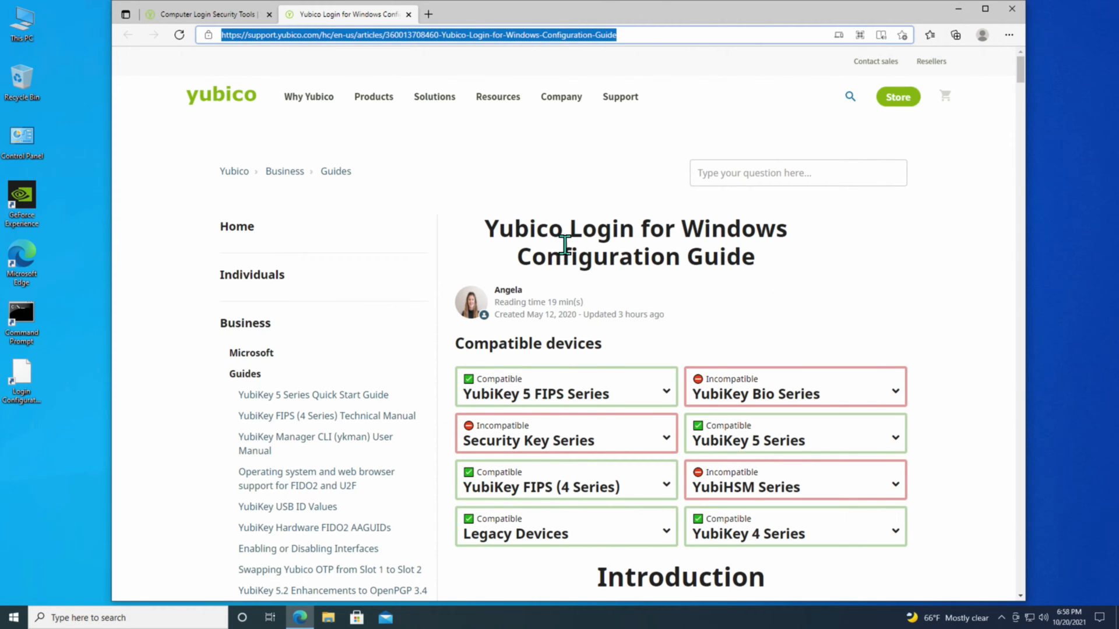
mouse_move(687, 259)
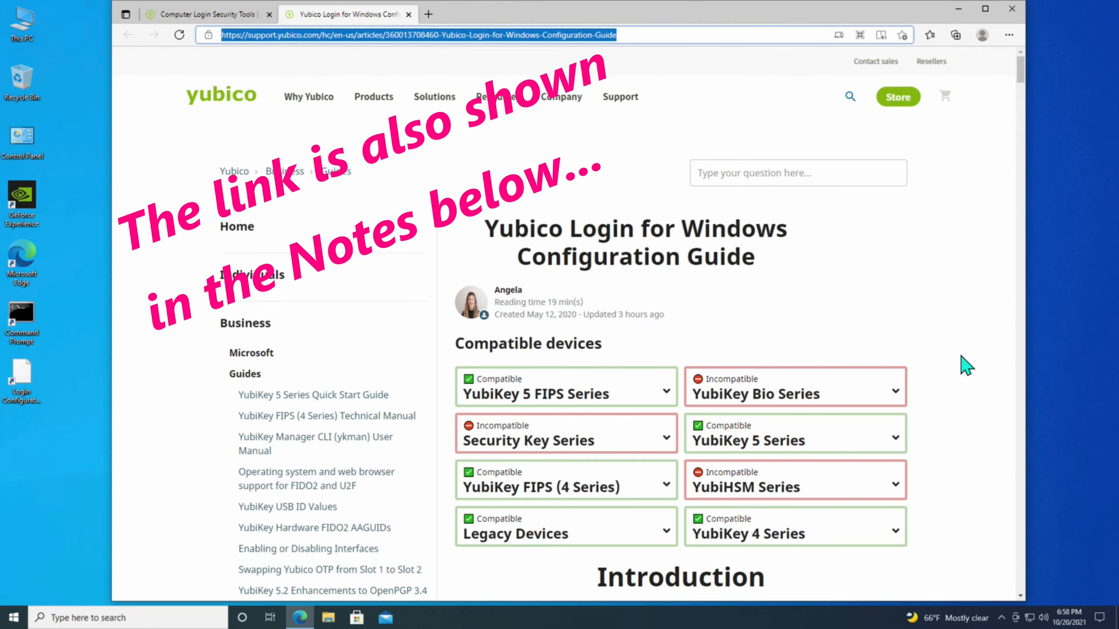
mouse_move(956, 478)
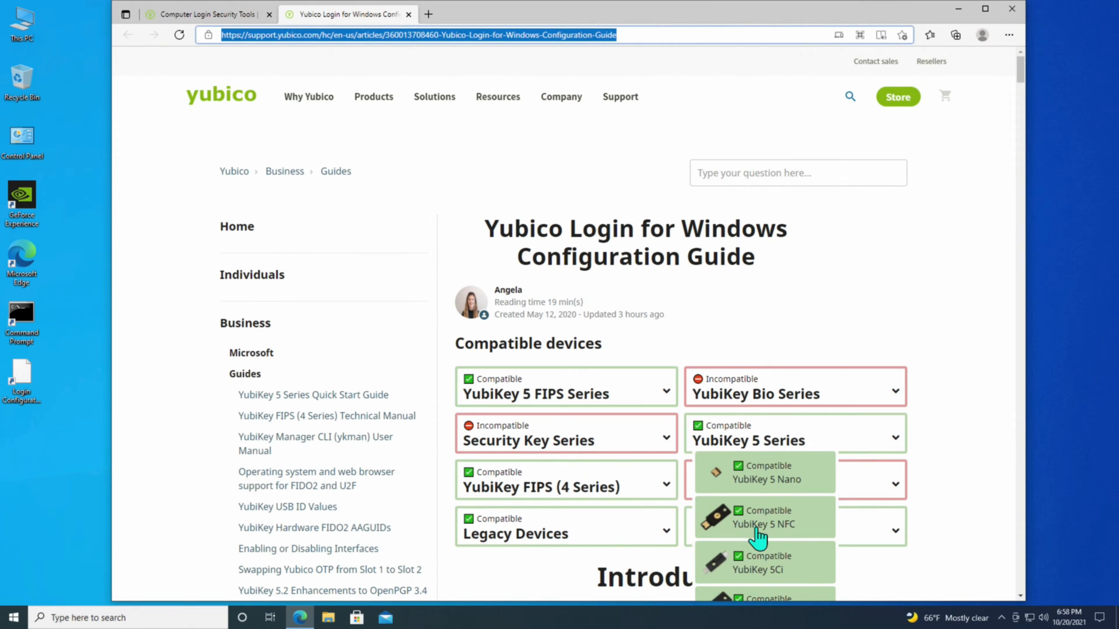
mouse_move(767, 535)
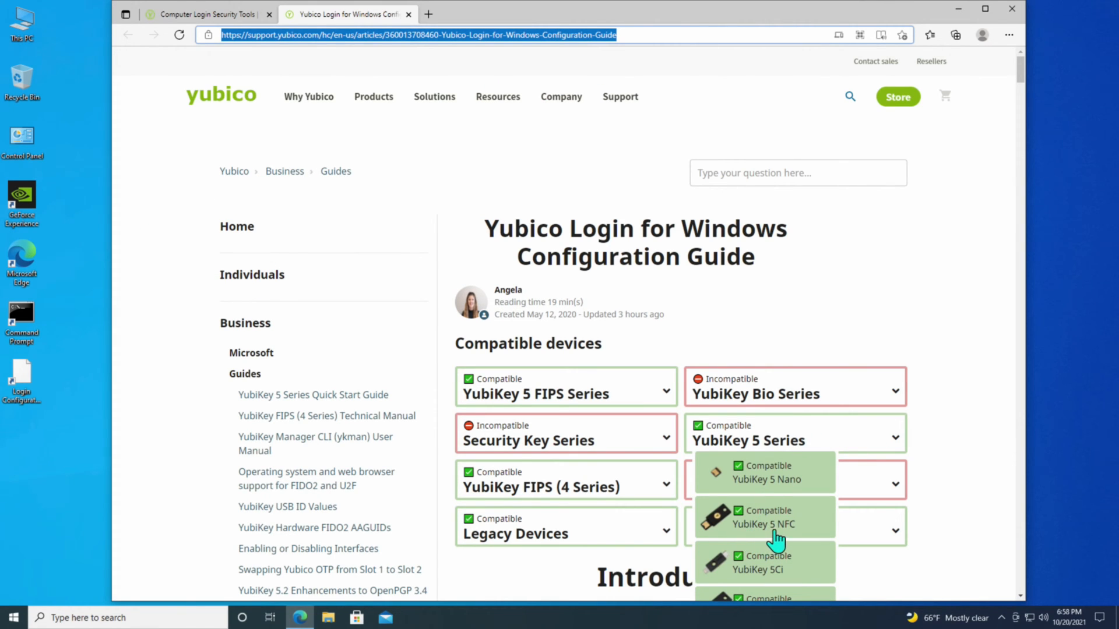
mouse_move(835, 529)
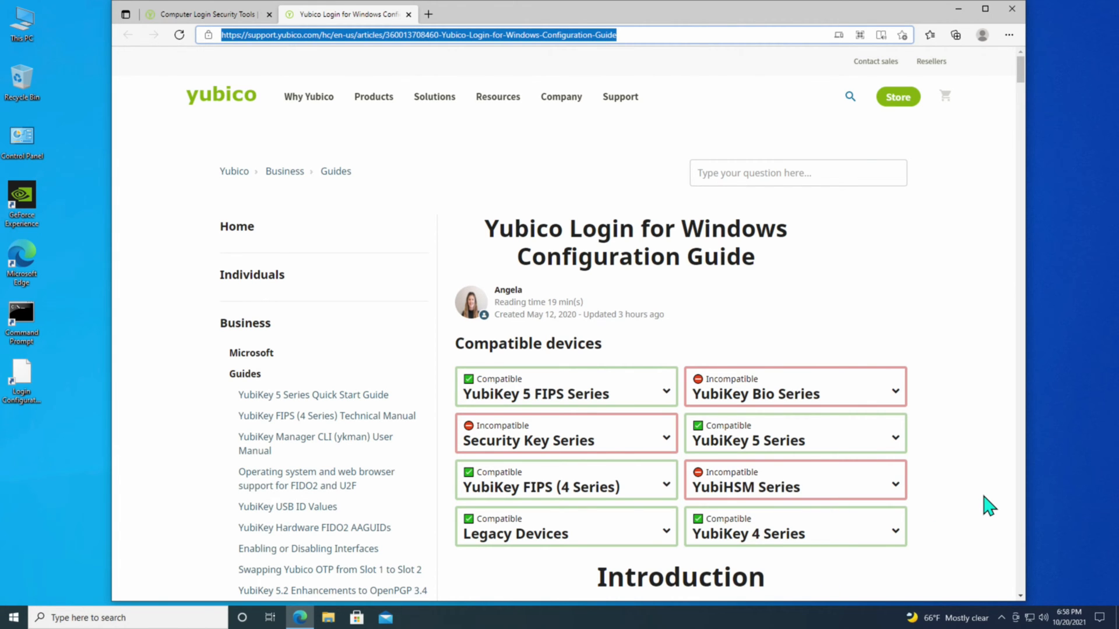
Go to the Computer Login Tools tab and find the Local accounts Windows download links.
scroll(down, 3)
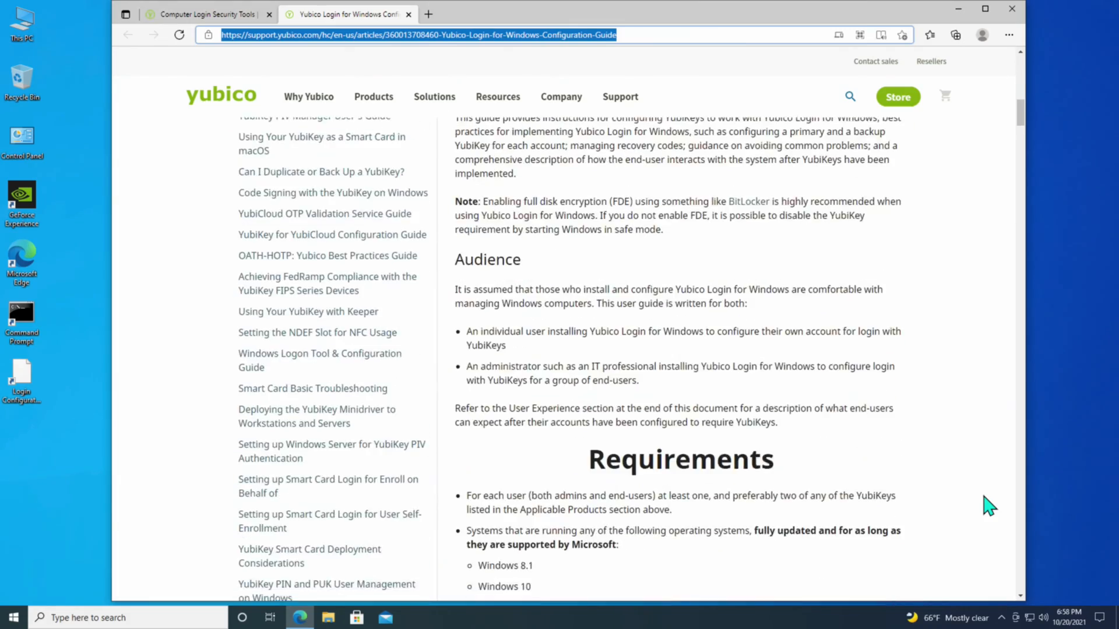
scroll(down, 3)
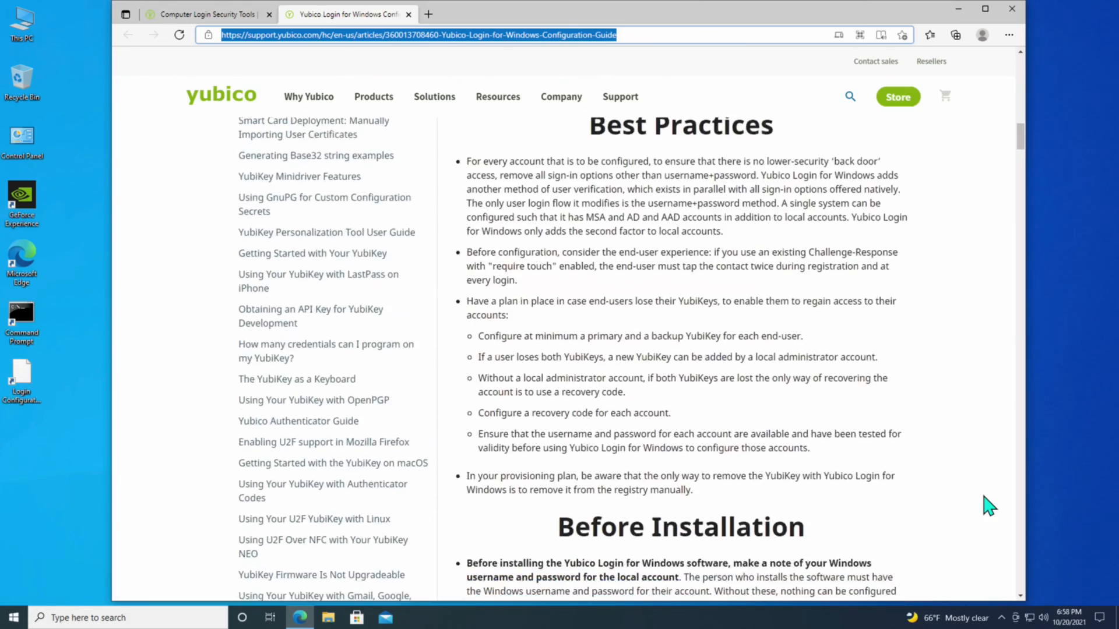
scroll(down, 3)
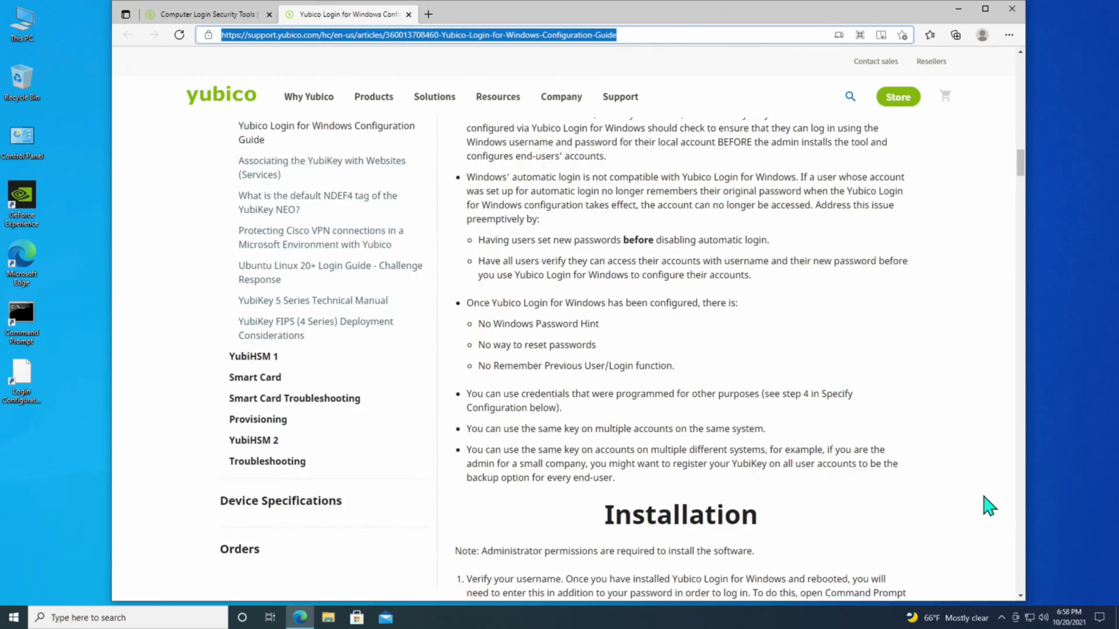
scroll(down, 3)
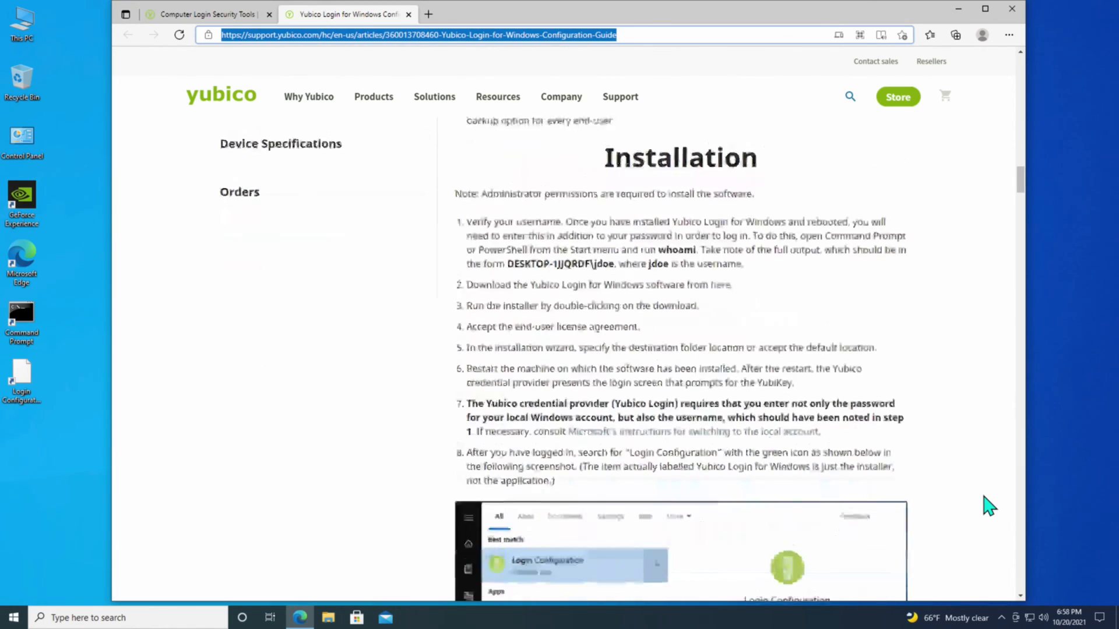
scroll(down, 3)
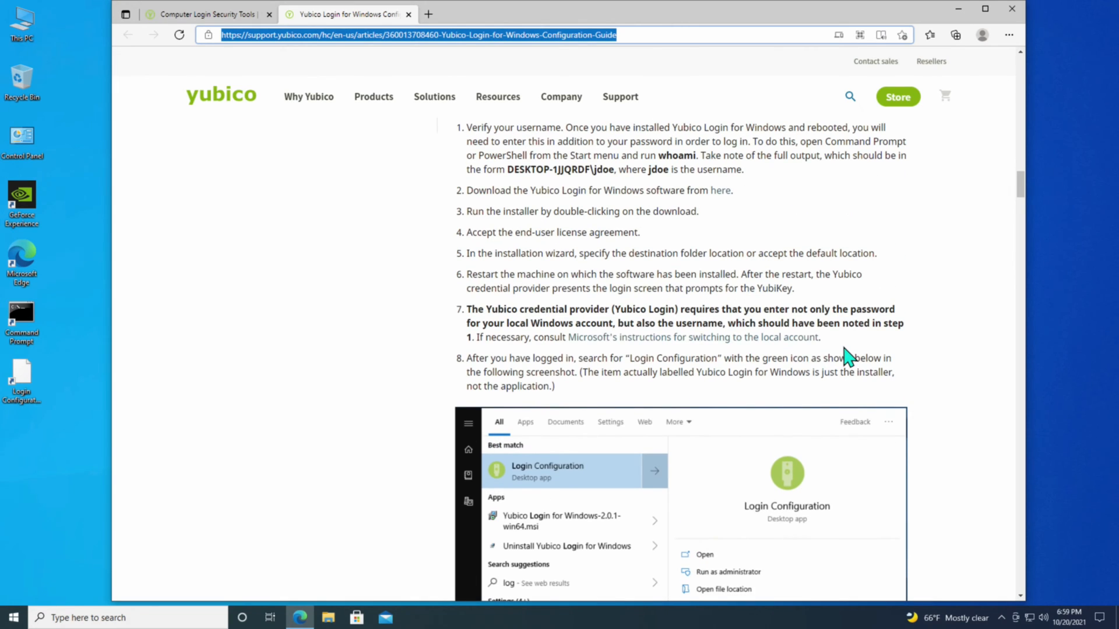
click(207, 13)
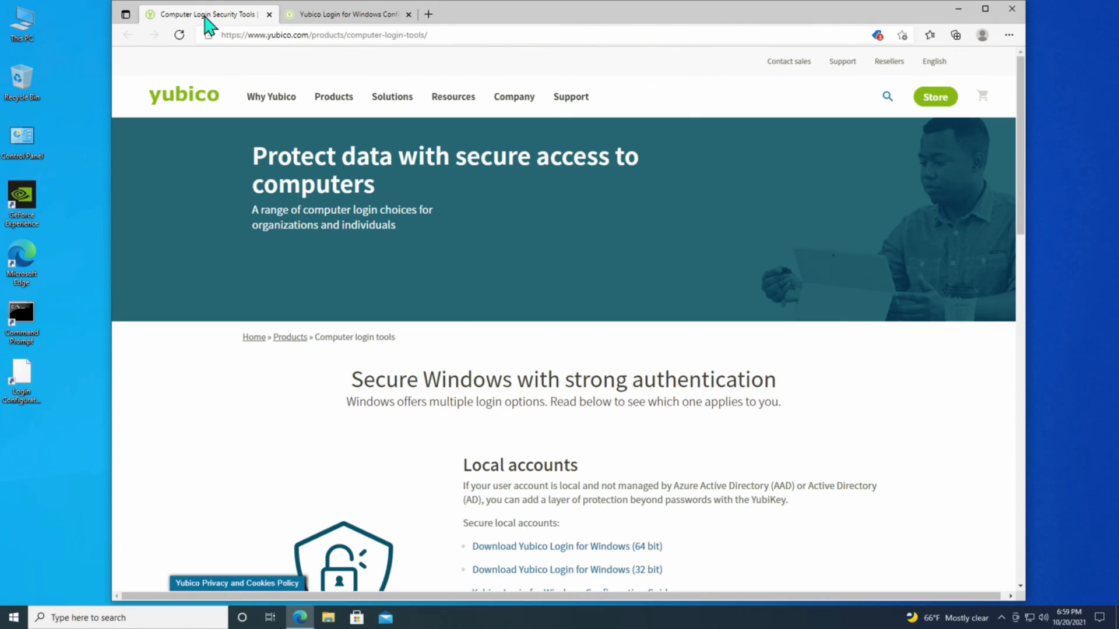
mouse_move(211, 26)
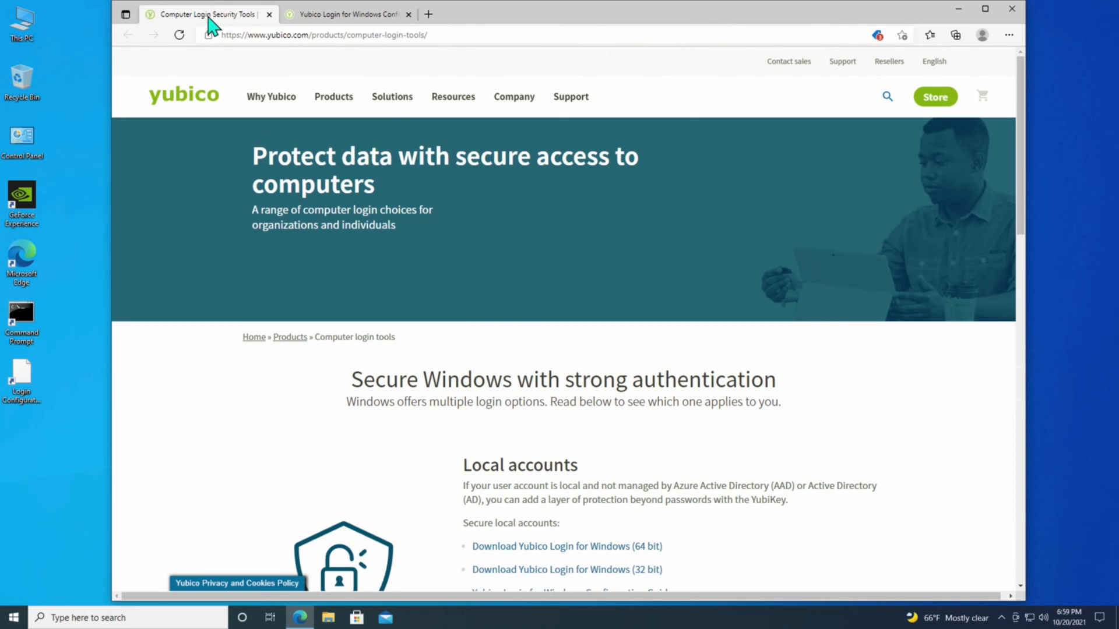
mouse_move(155, 77)
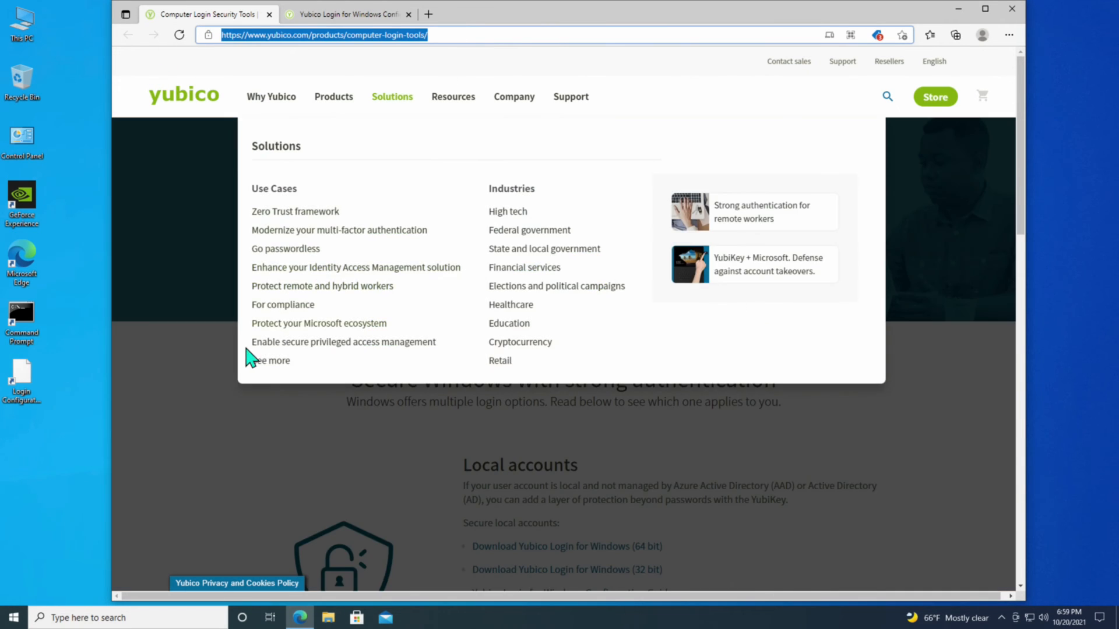
mouse_move(187, 401)
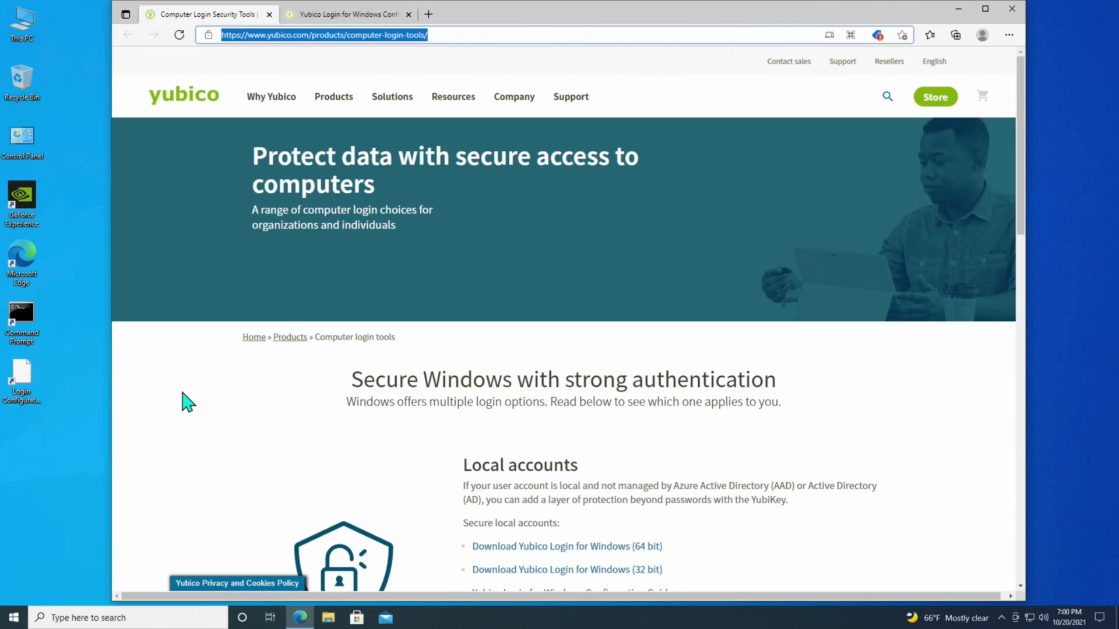
scroll(down, 3)
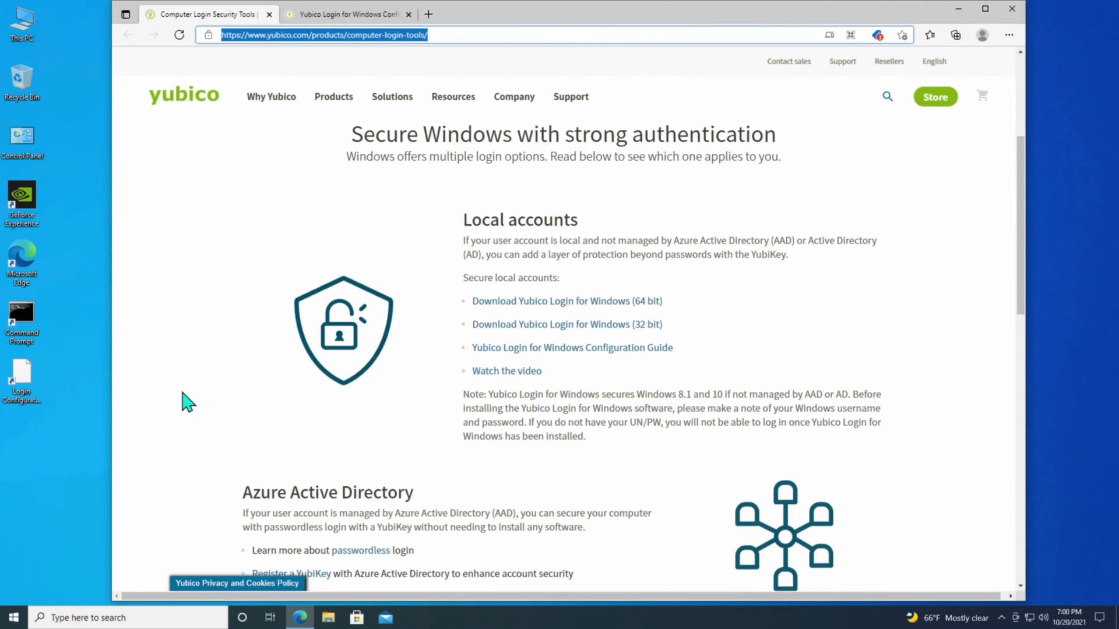
scroll(down, 3)
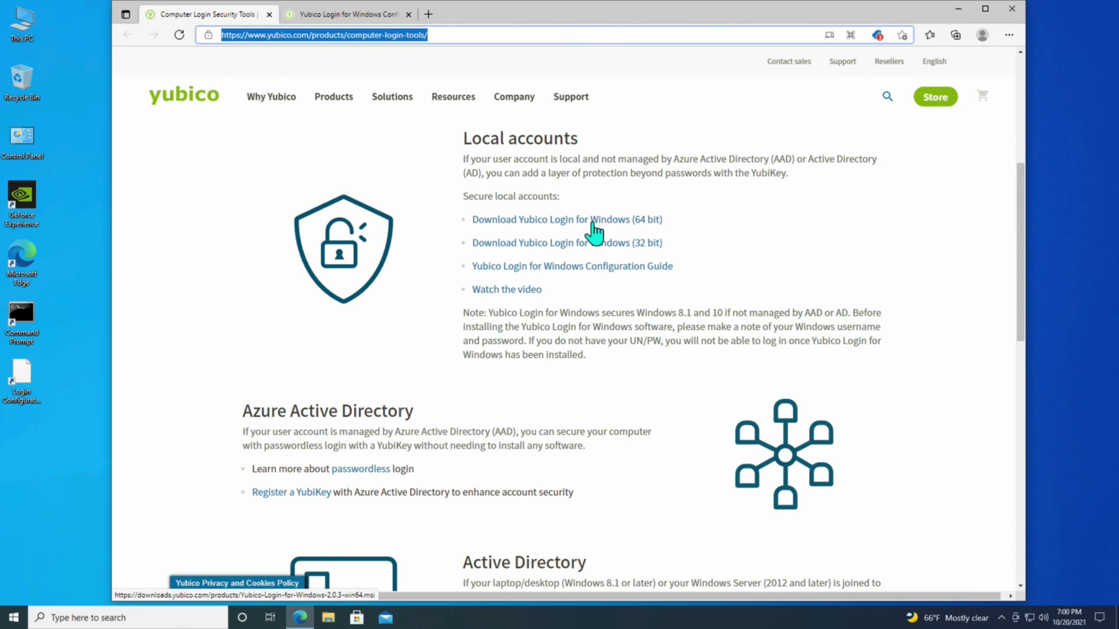
mouse_move(639, 233)
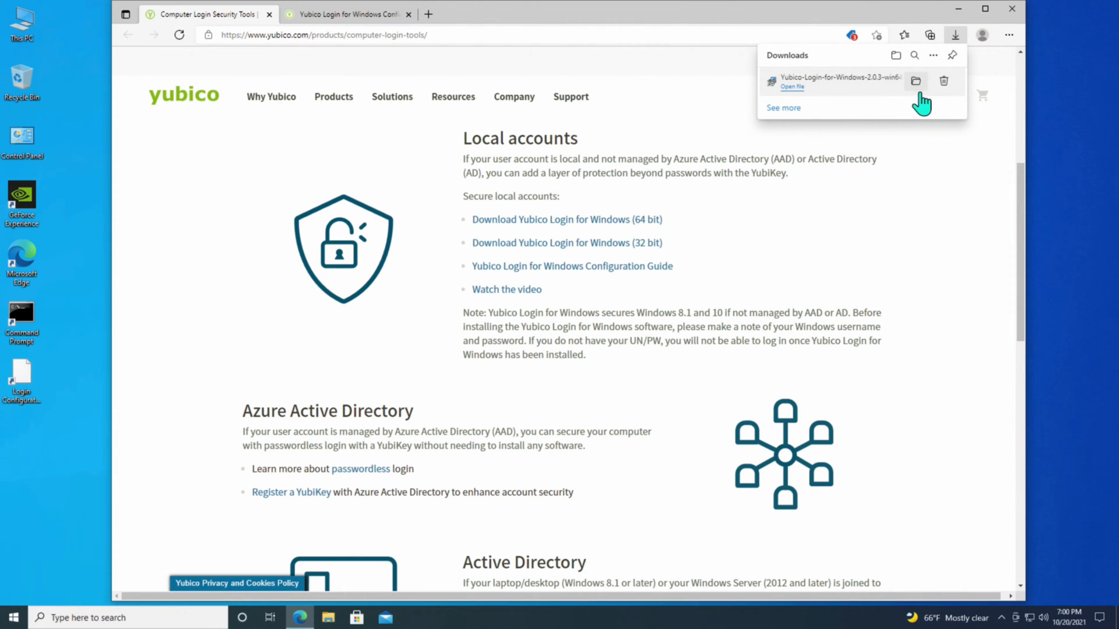
mouse_move(892, 113)
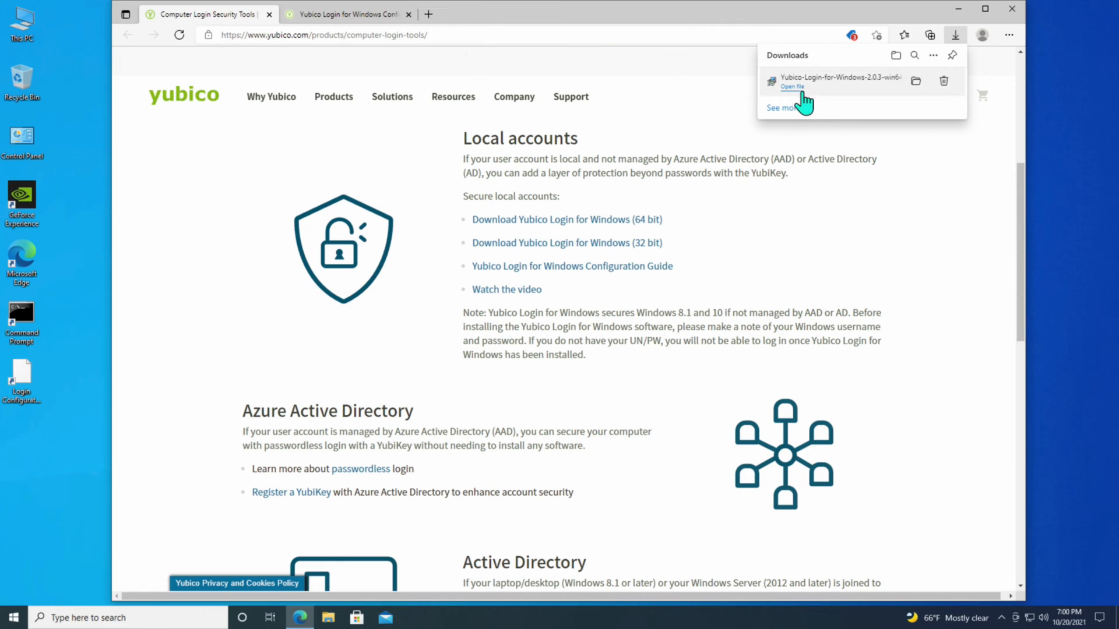
Install Yubico Login for Windows from the downloaded file and restart the computer.
click(792, 87)
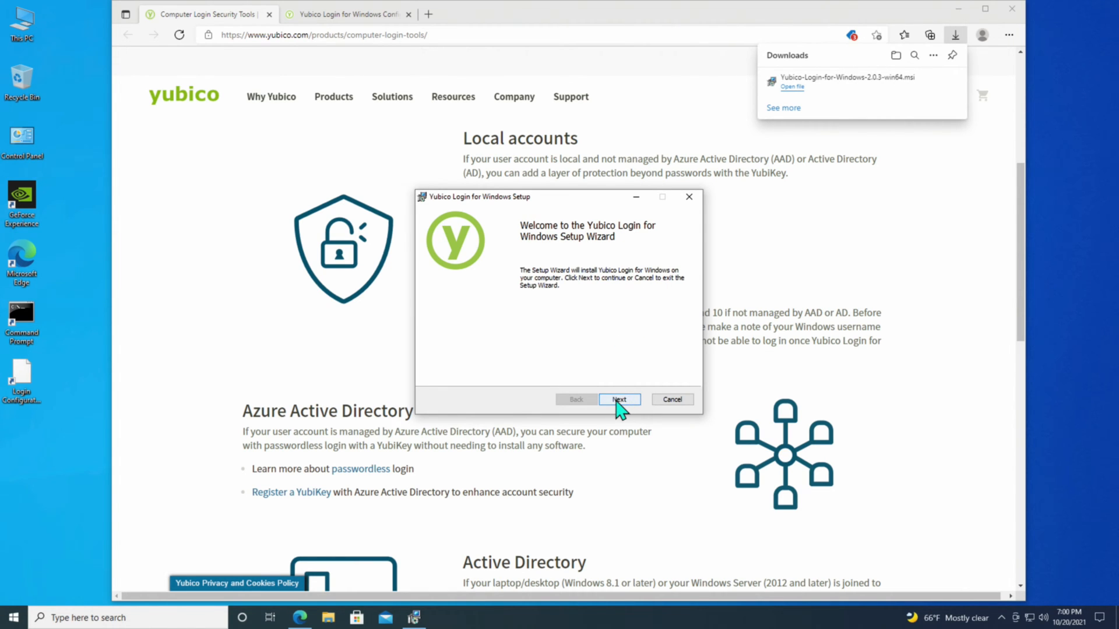
click(618, 398)
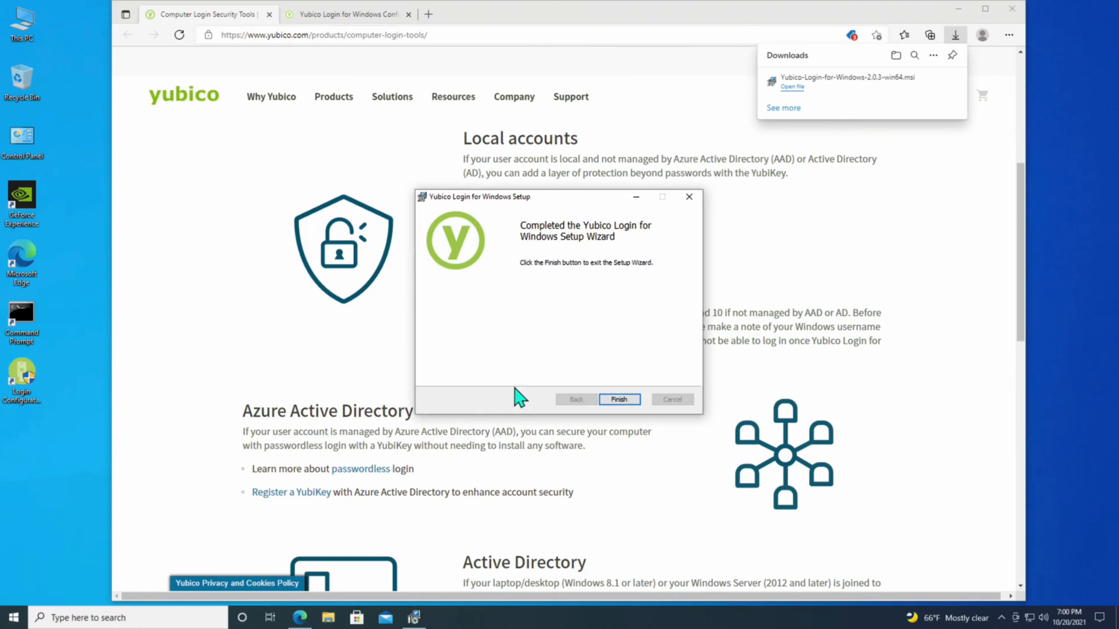
mouse_move(527, 378)
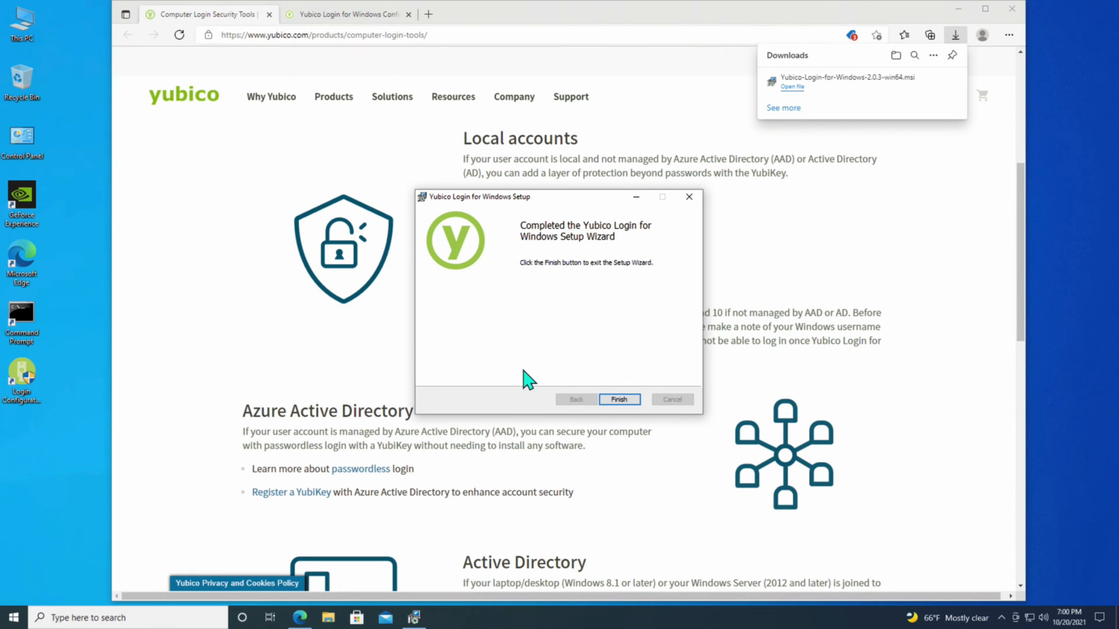
mouse_move(536, 366)
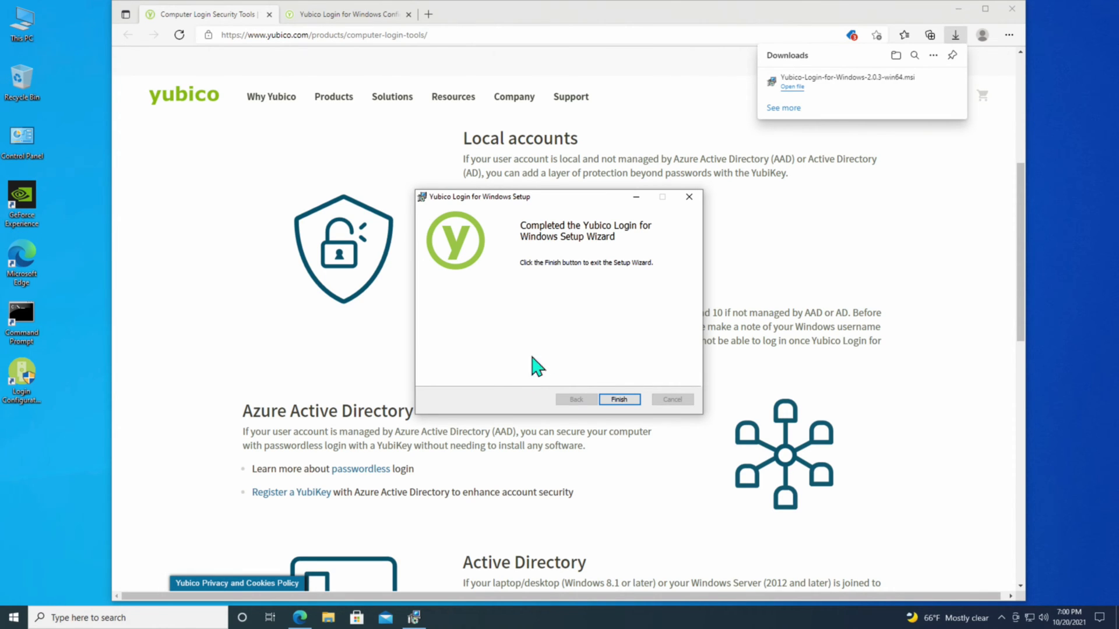
click(619, 398)
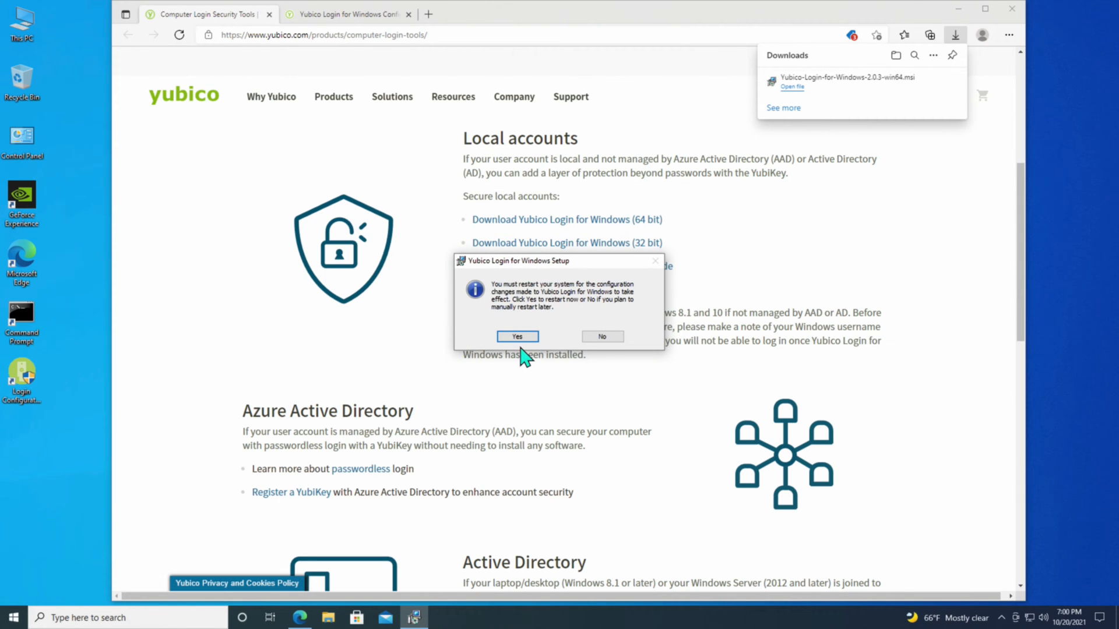
click(516, 336)
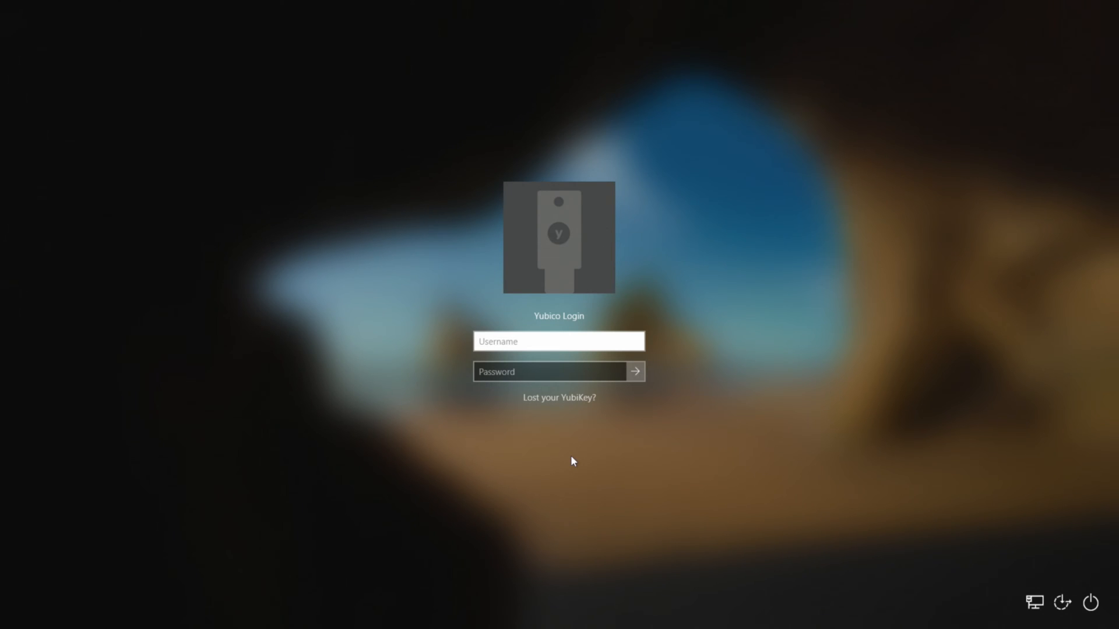
Sign in as David_Admin with username and password.
click(559, 341)
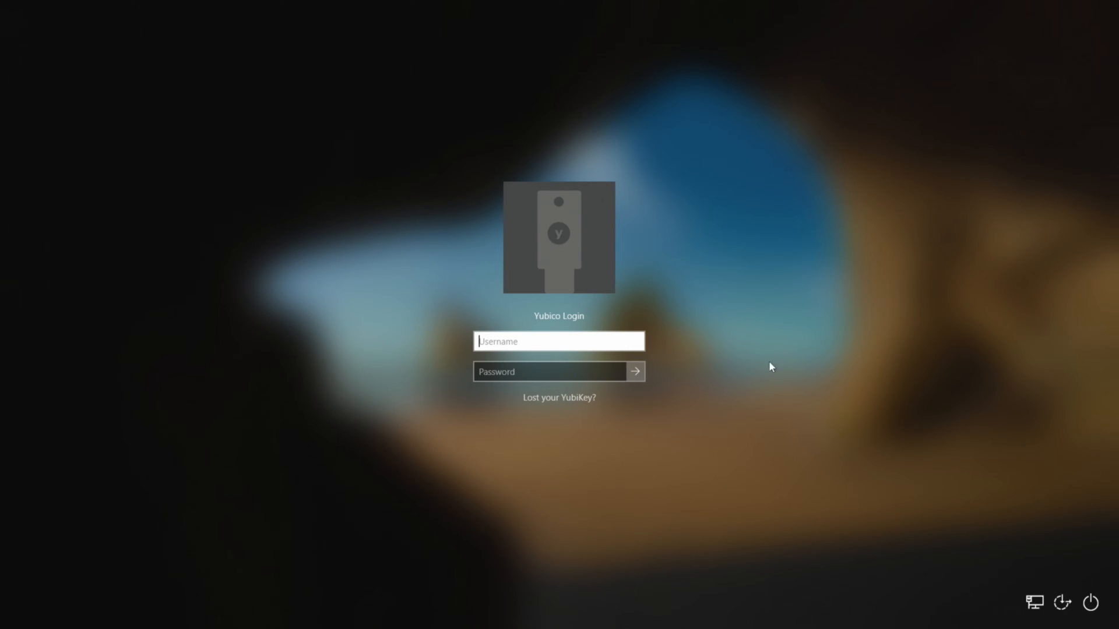
mouse_move(747, 334)
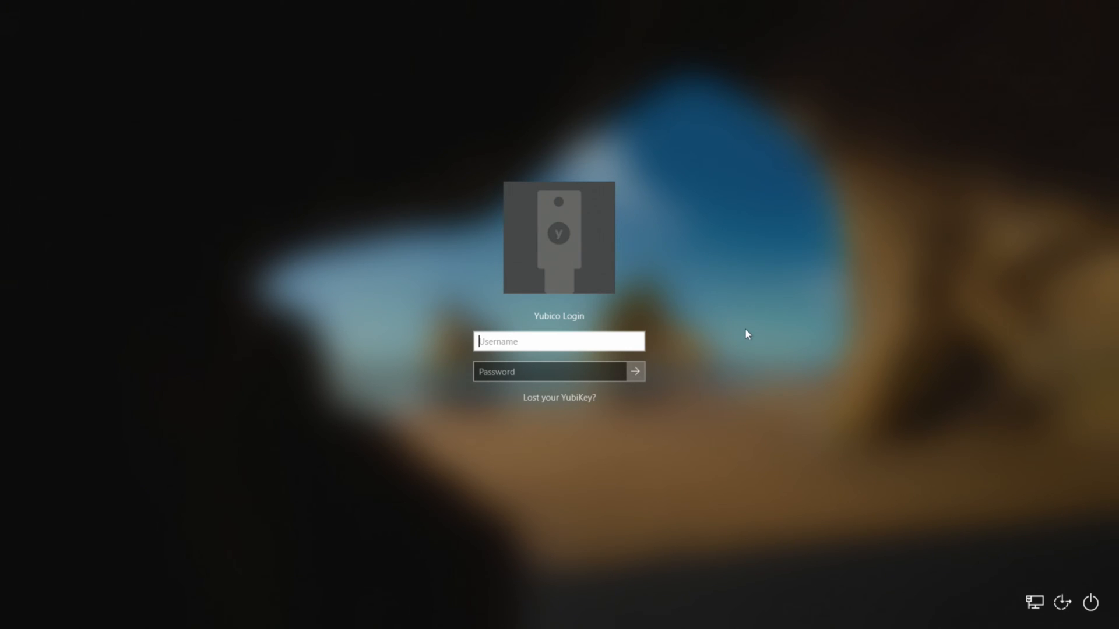
text(David_Admin)
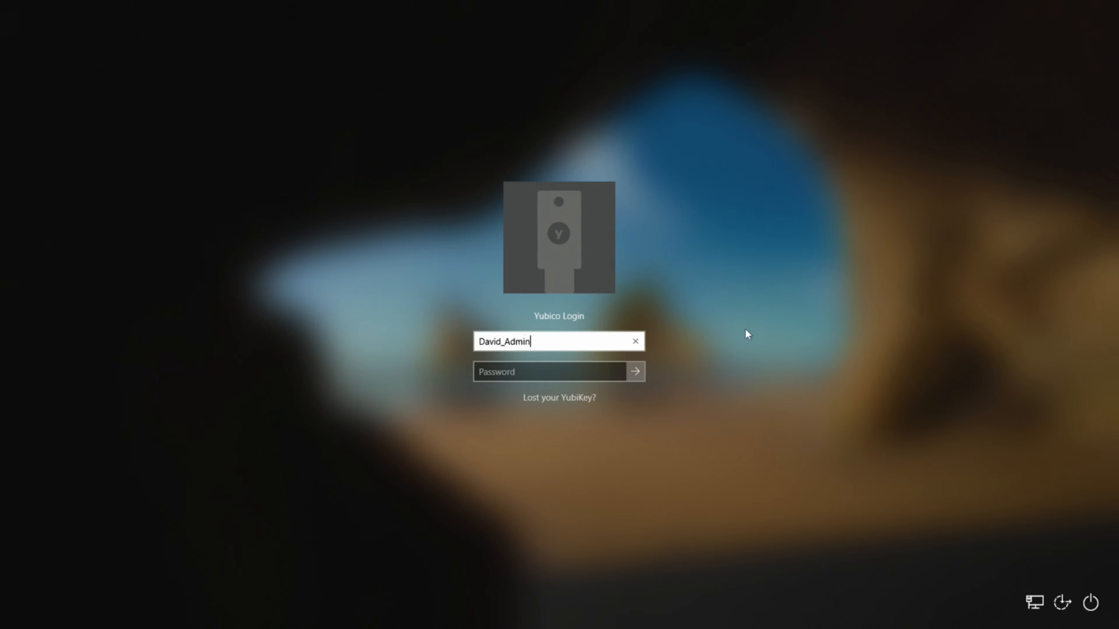
click(549, 371)
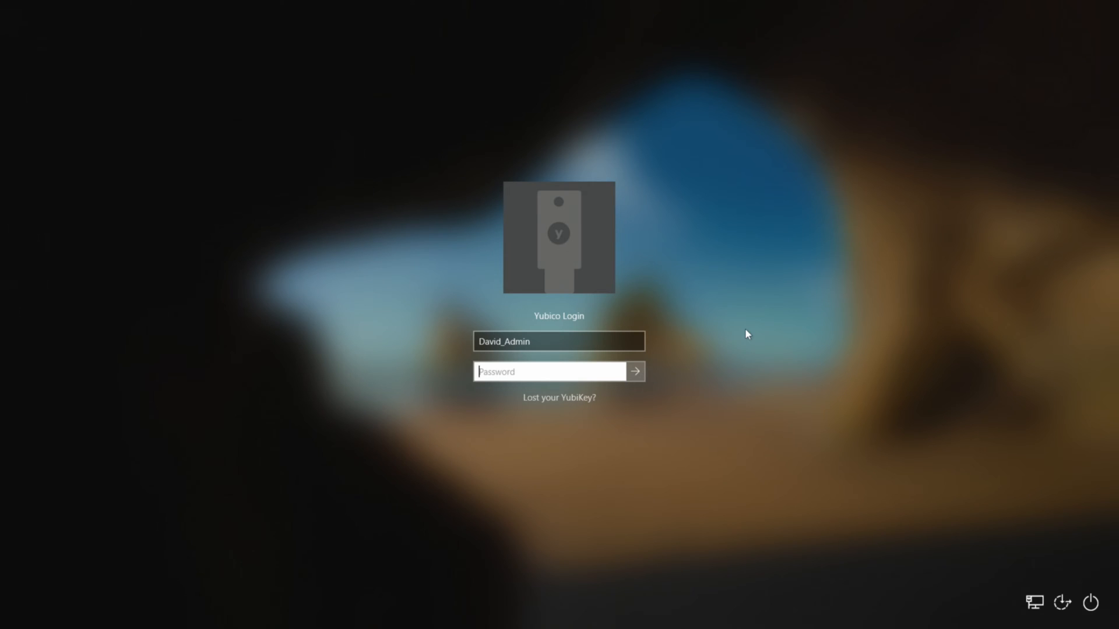
click(633, 372)
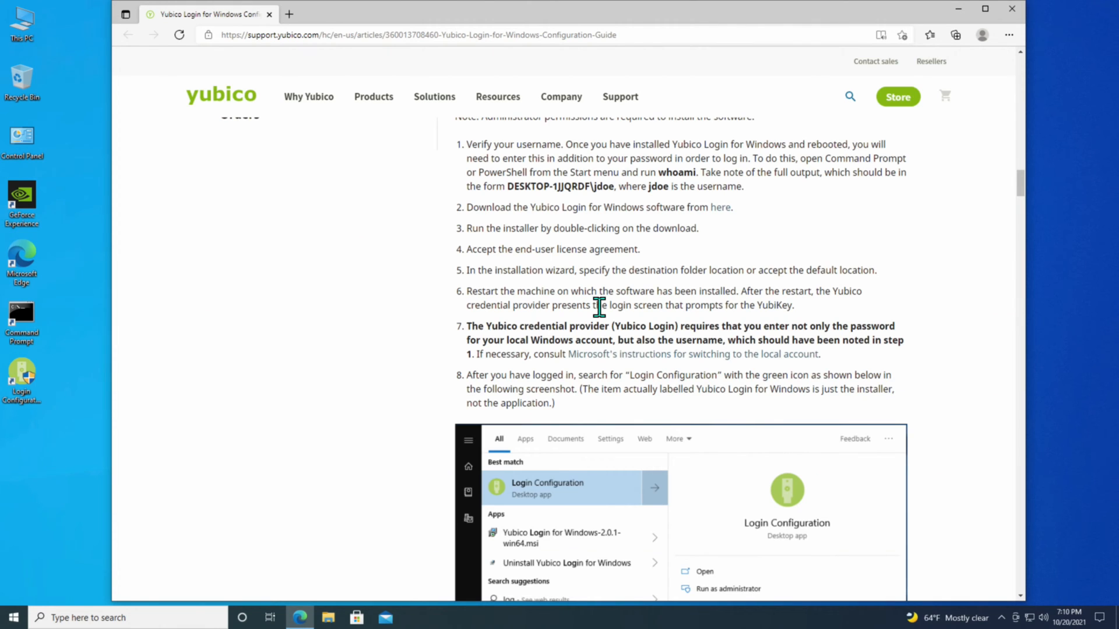
Search Windows for 'log' to bring up the Login Configuration app.
scroll(down, 3)
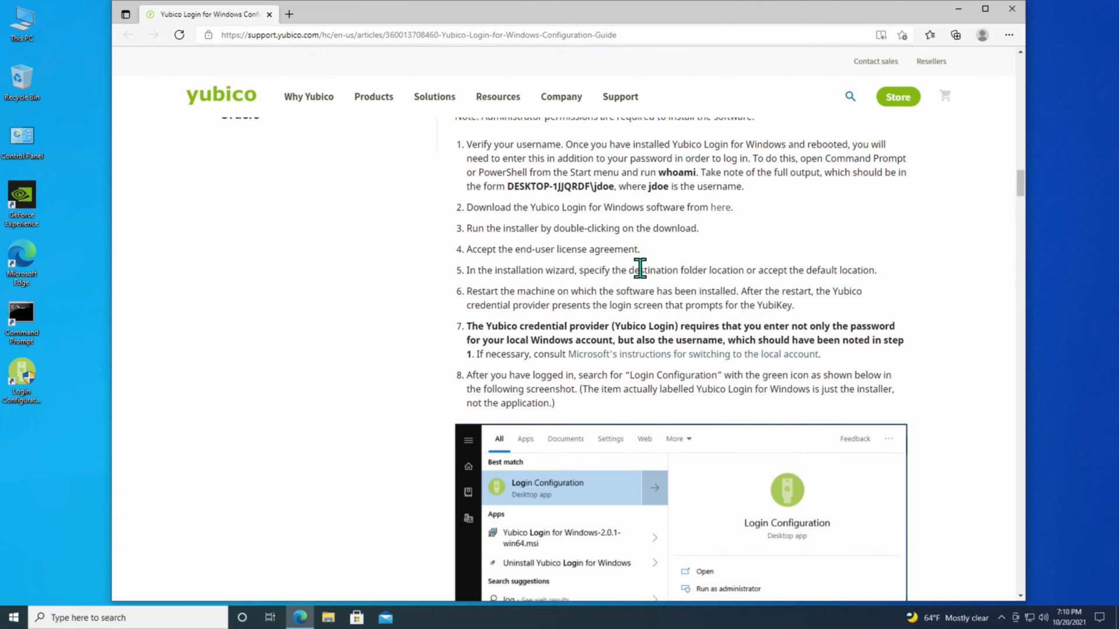
scroll(down, 3)
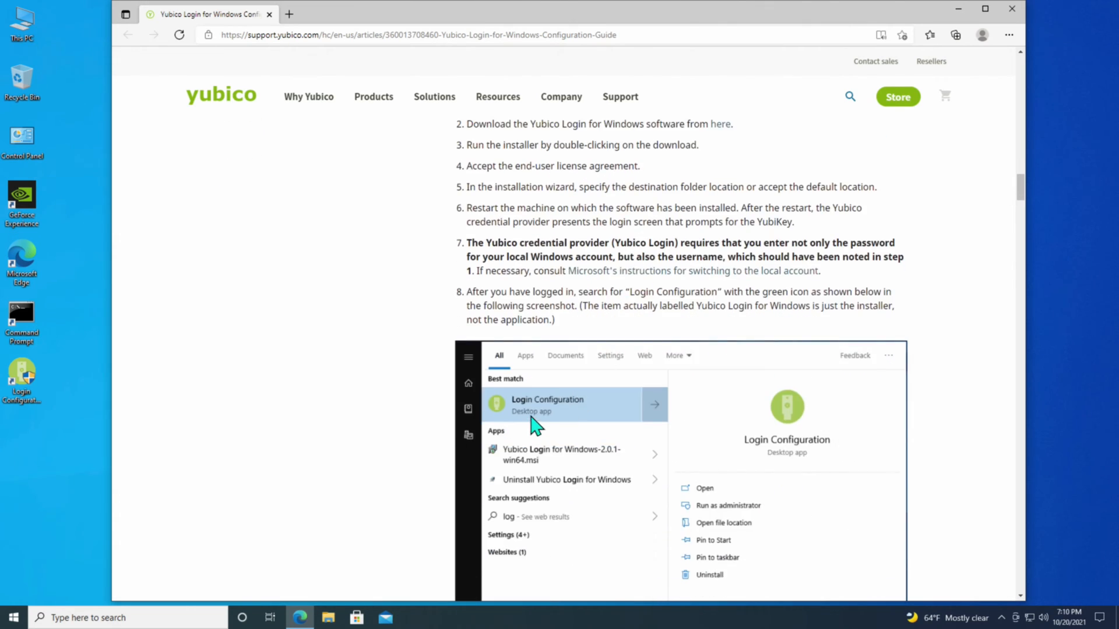
mouse_move(571, 421)
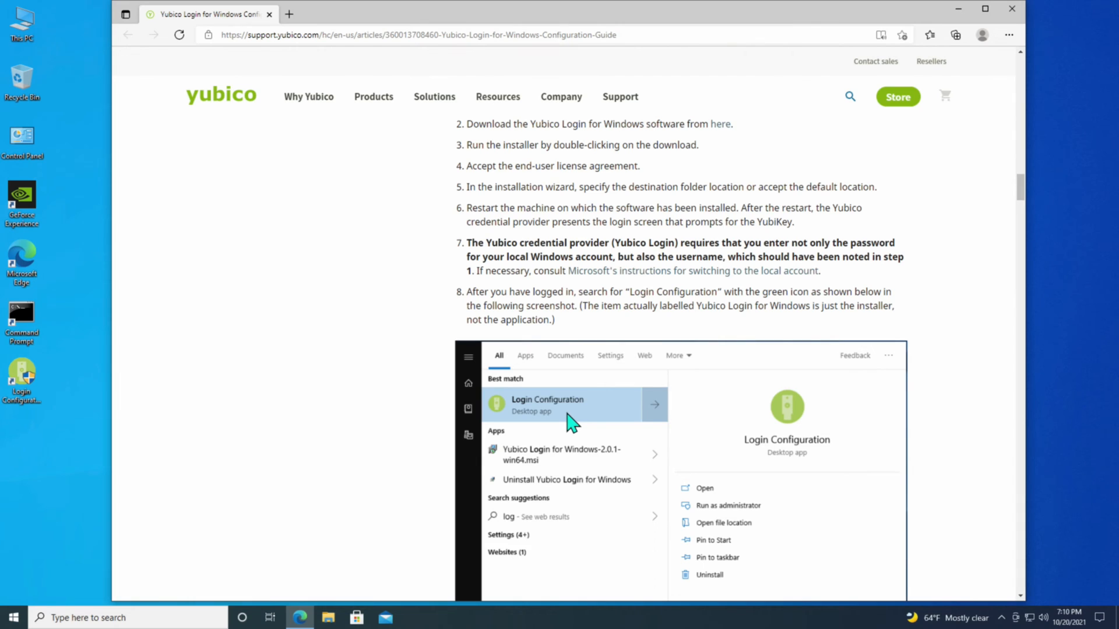
mouse_move(217, 540)
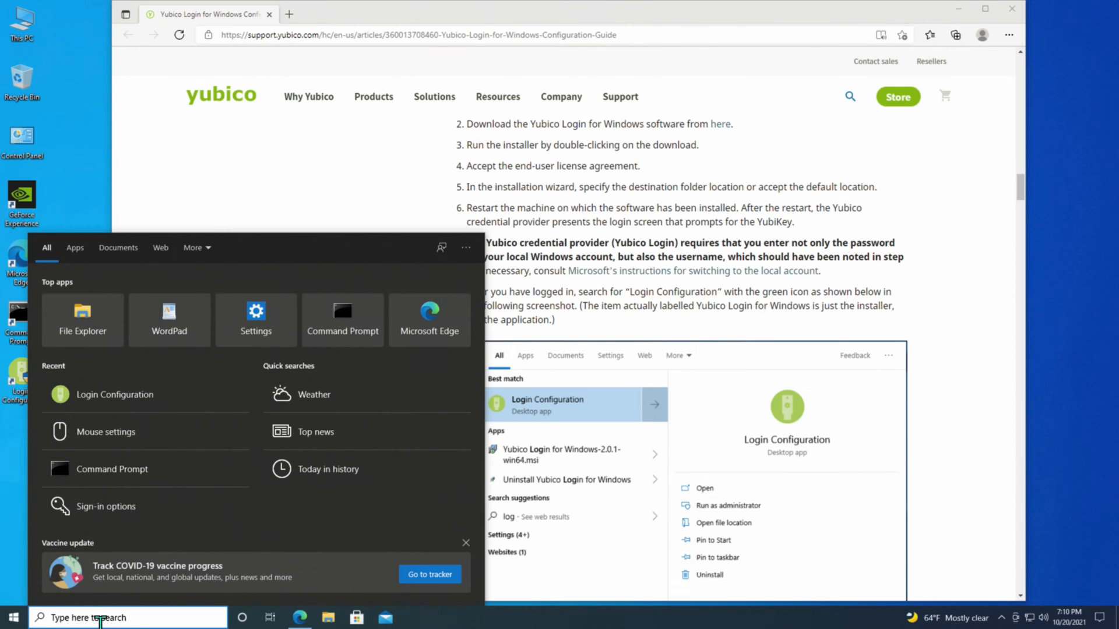
text(login con)
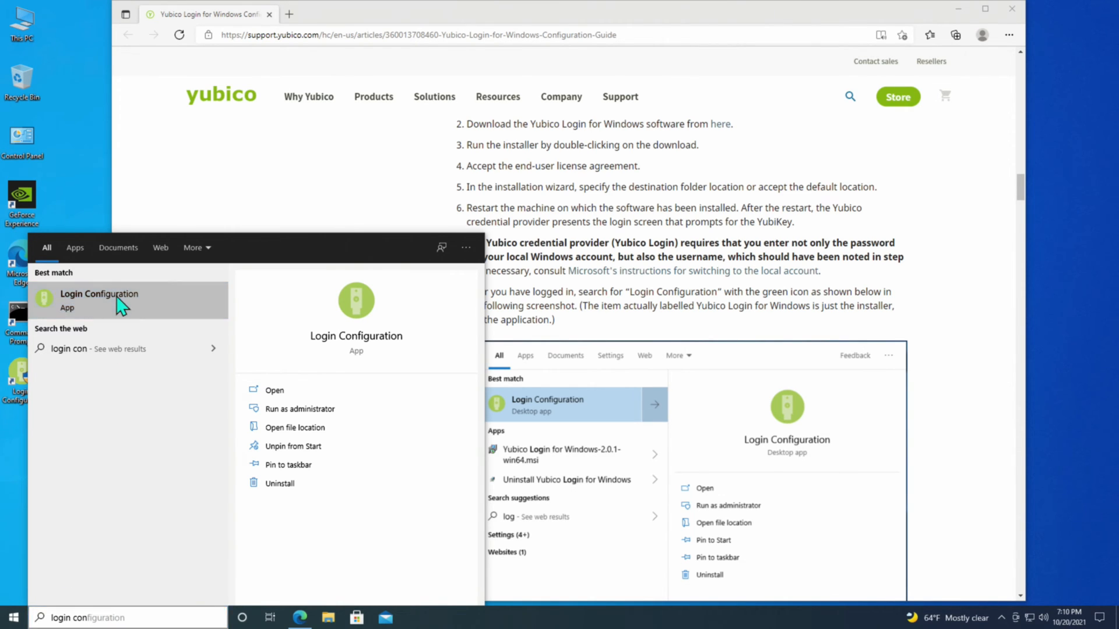
Launch Login Configuration from the results and approve the User Account Control prompt.
click(99, 293)
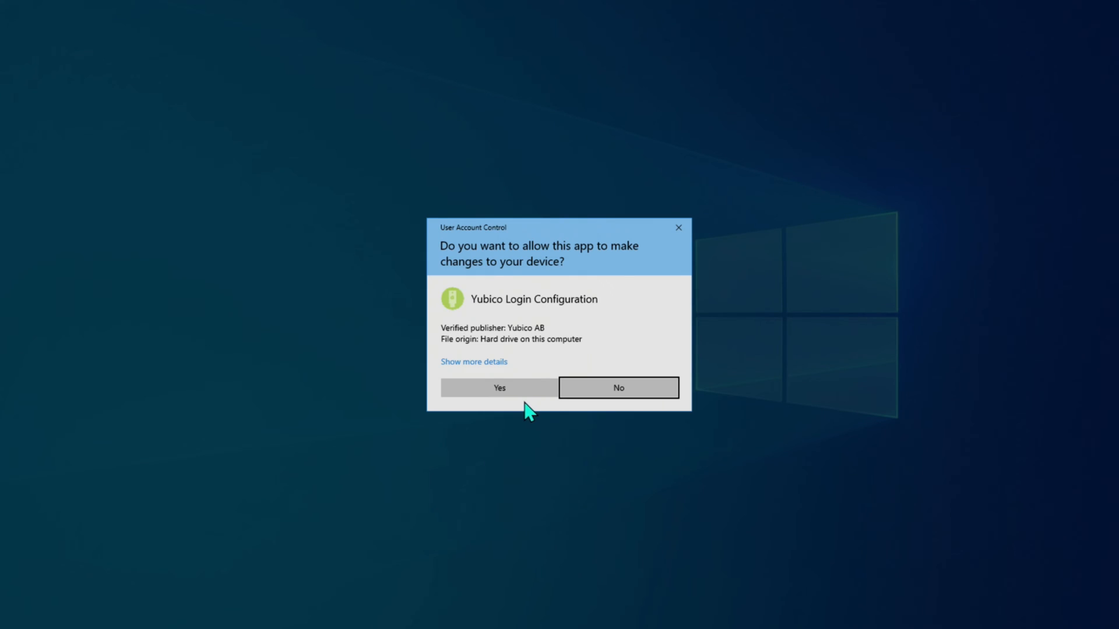
click(499, 388)
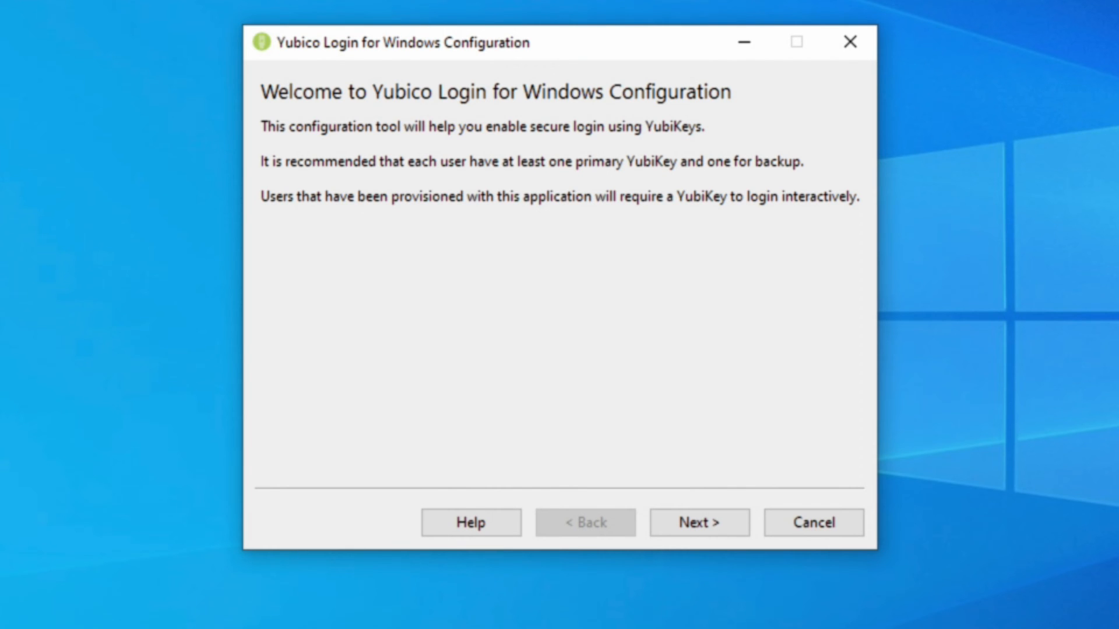
mouse_move(667, 317)
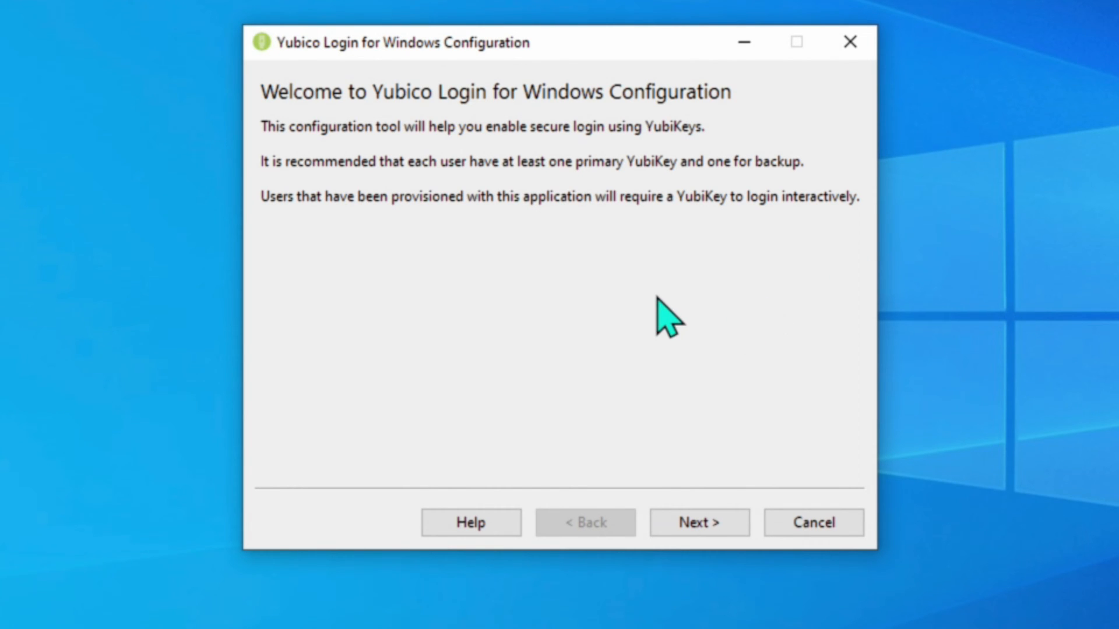
mouse_move(624, 289)
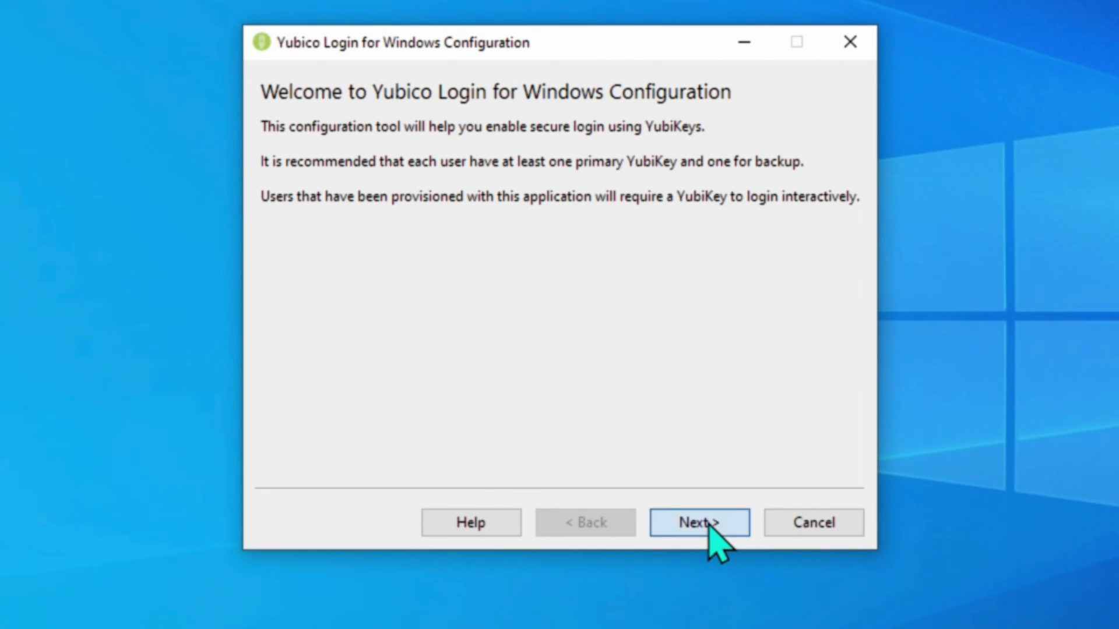
Keep Slot 2 and the existing secret, and disable the per-user backup device.
click(699, 522)
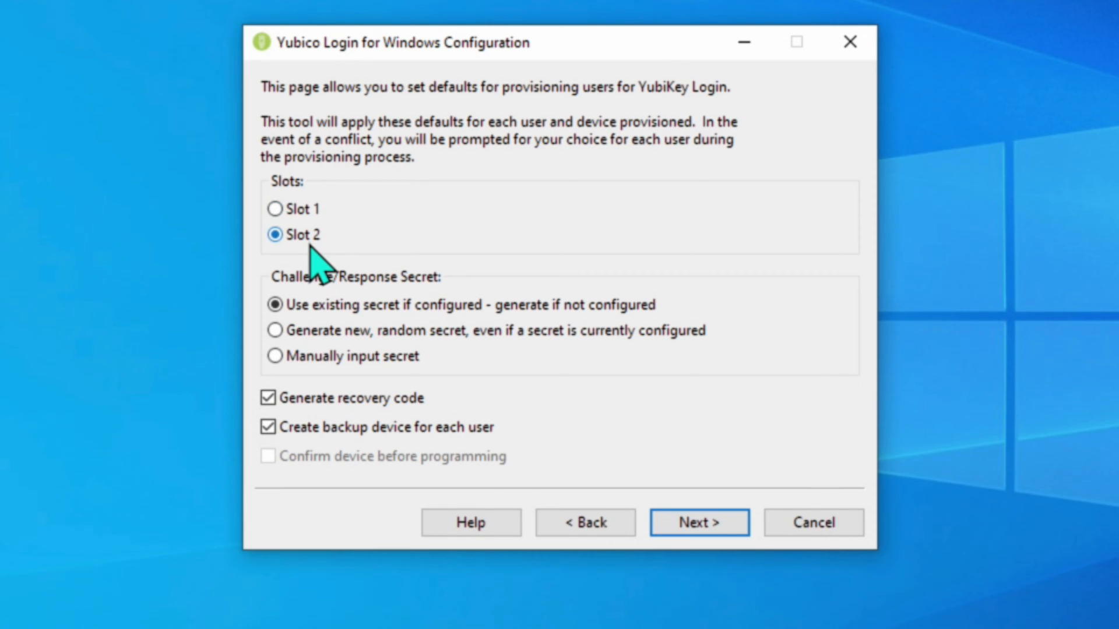
mouse_move(318, 264)
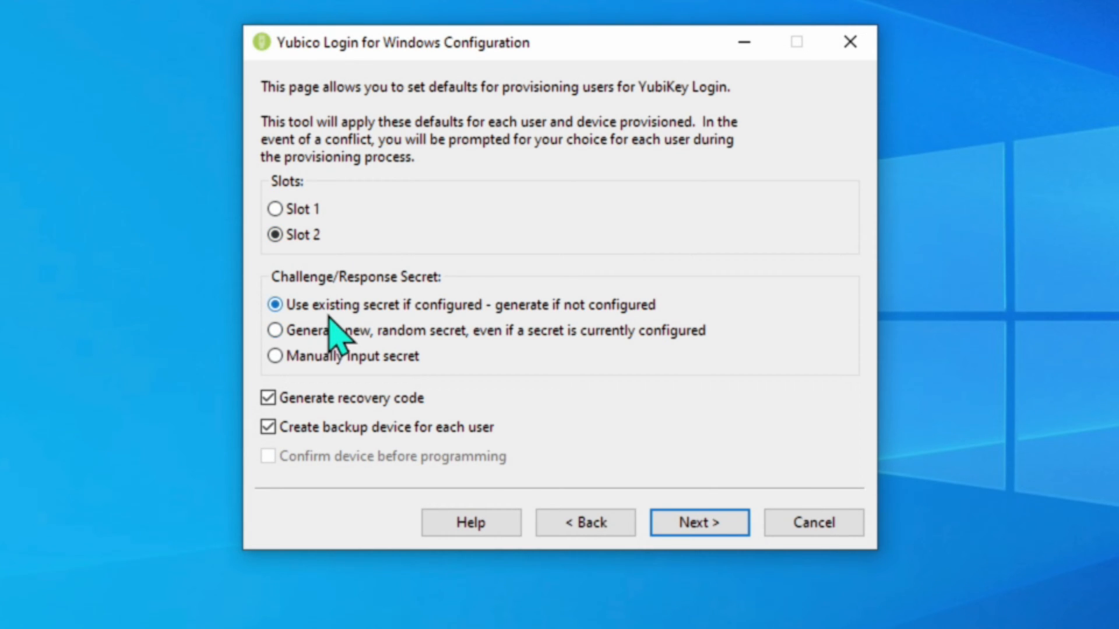
mouse_move(442, 336)
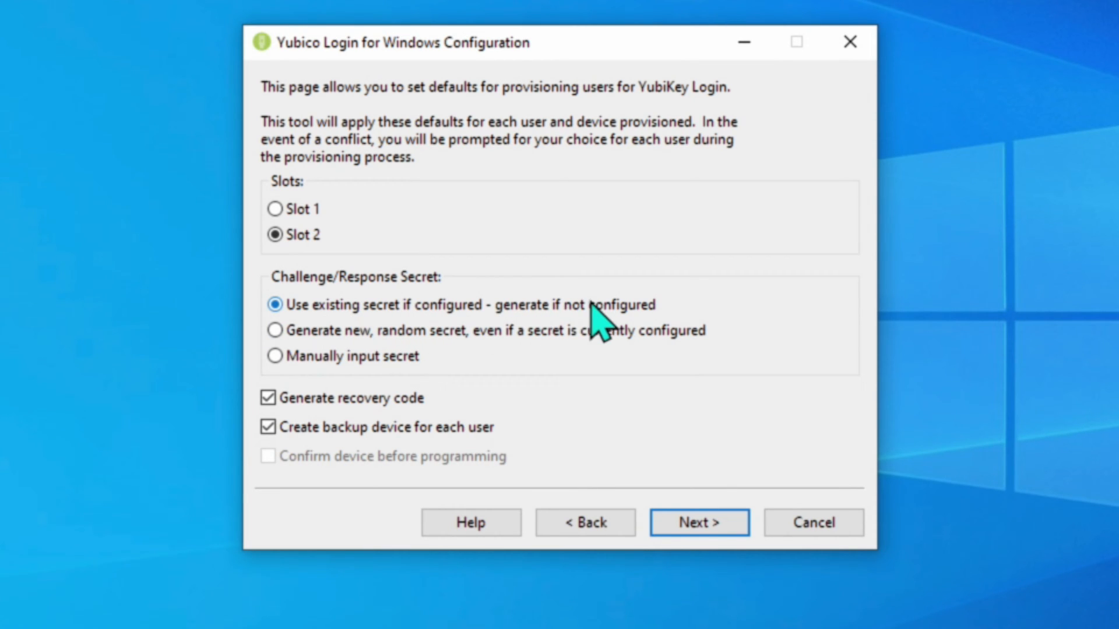
mouse_move(571, 321)
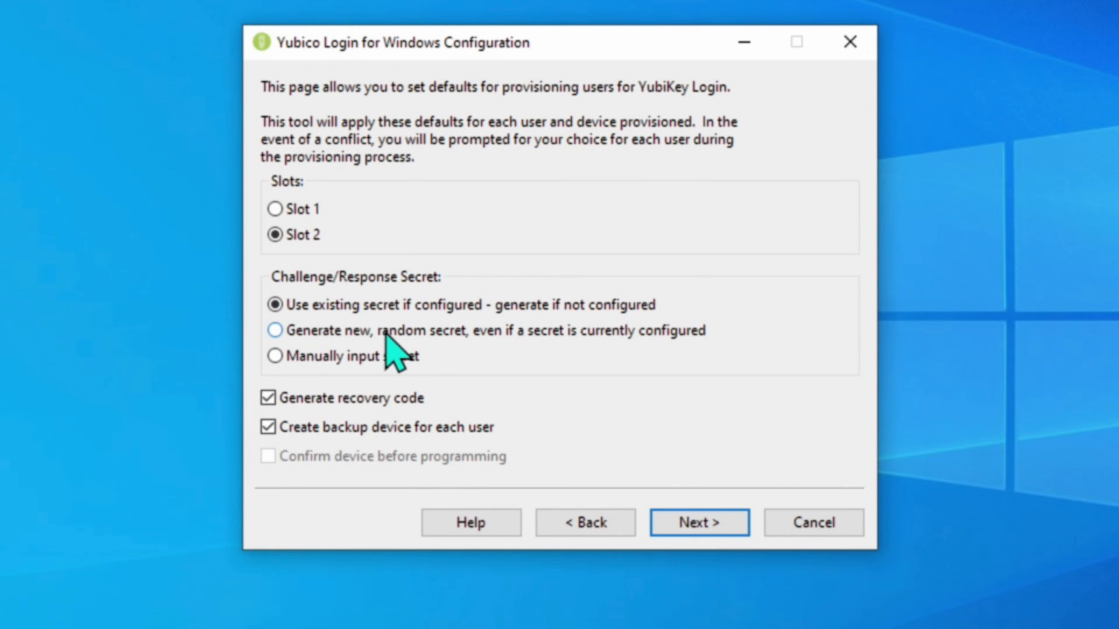
mouse_move(571, 346)
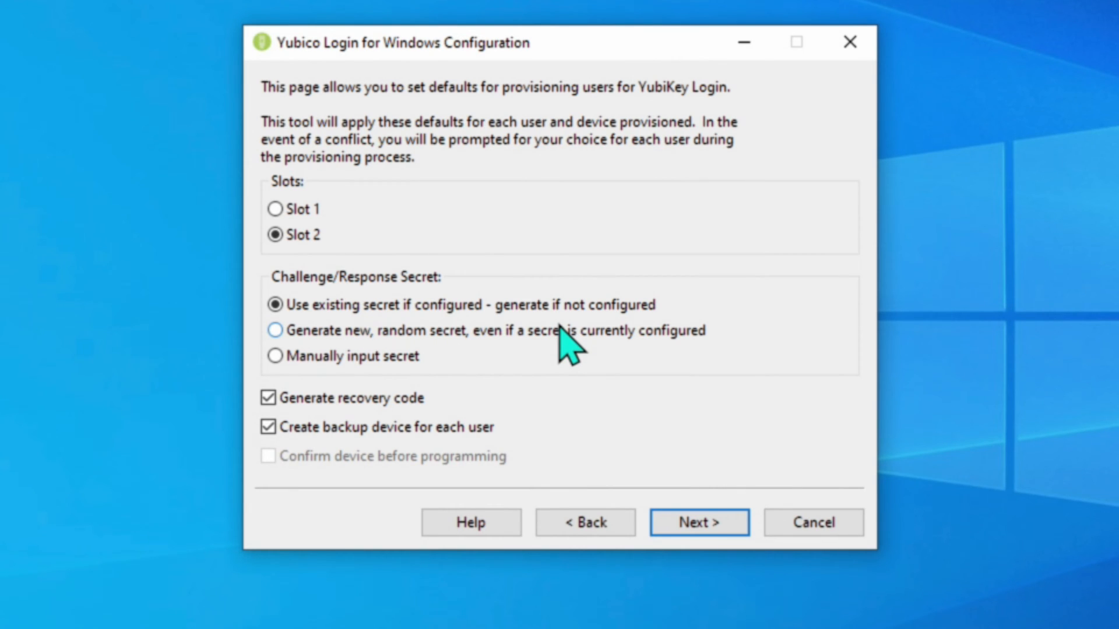
mouse_move(420, 357)
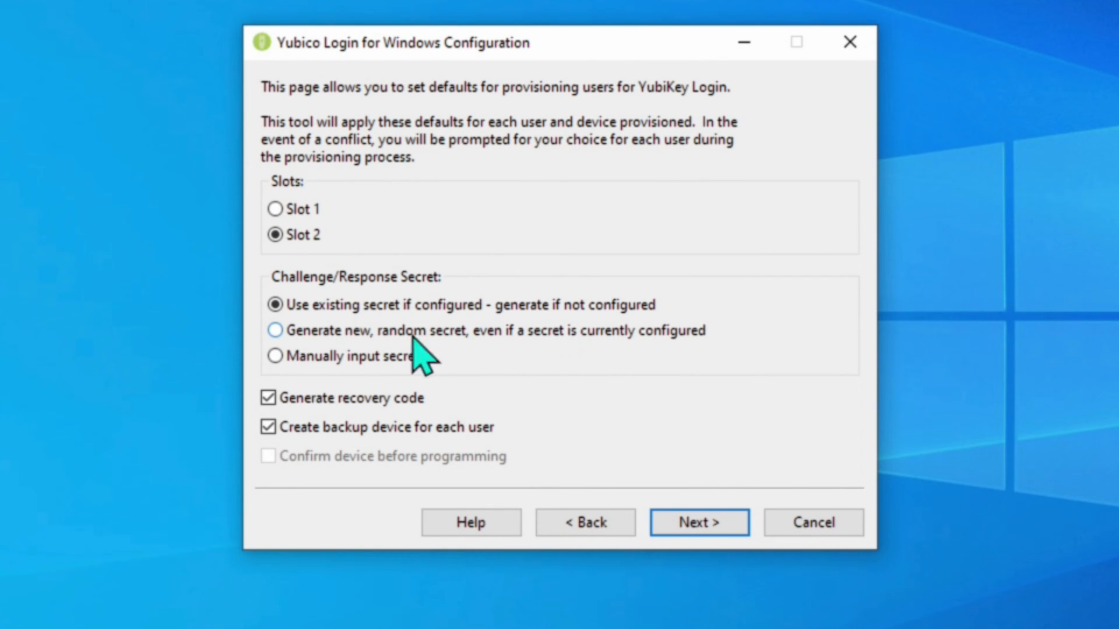
mouse_move(397, 382)
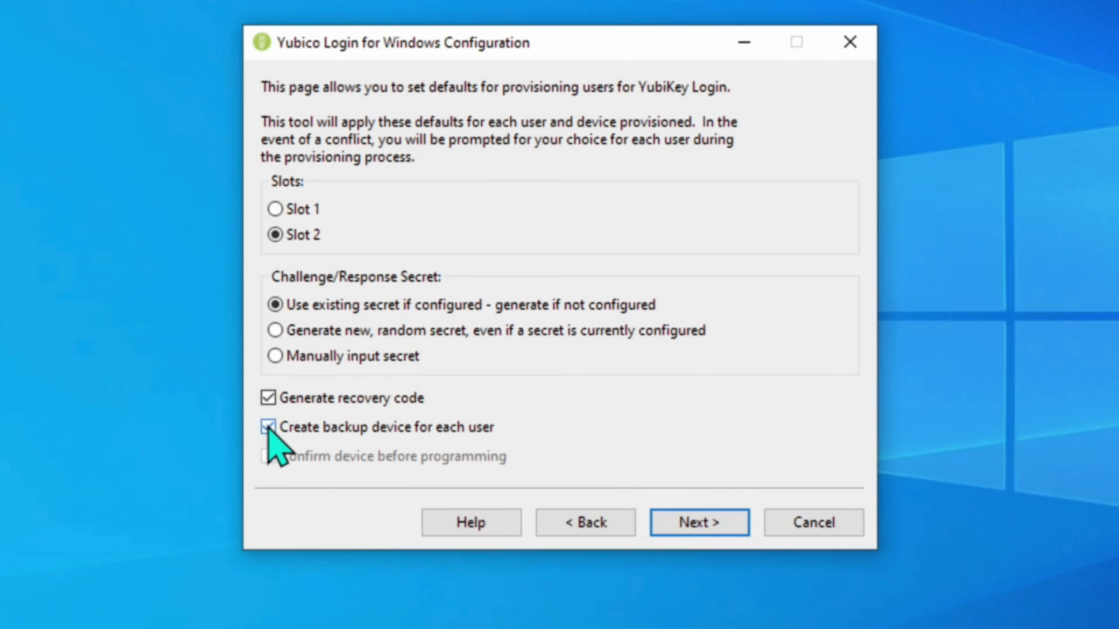
click(269, 427)
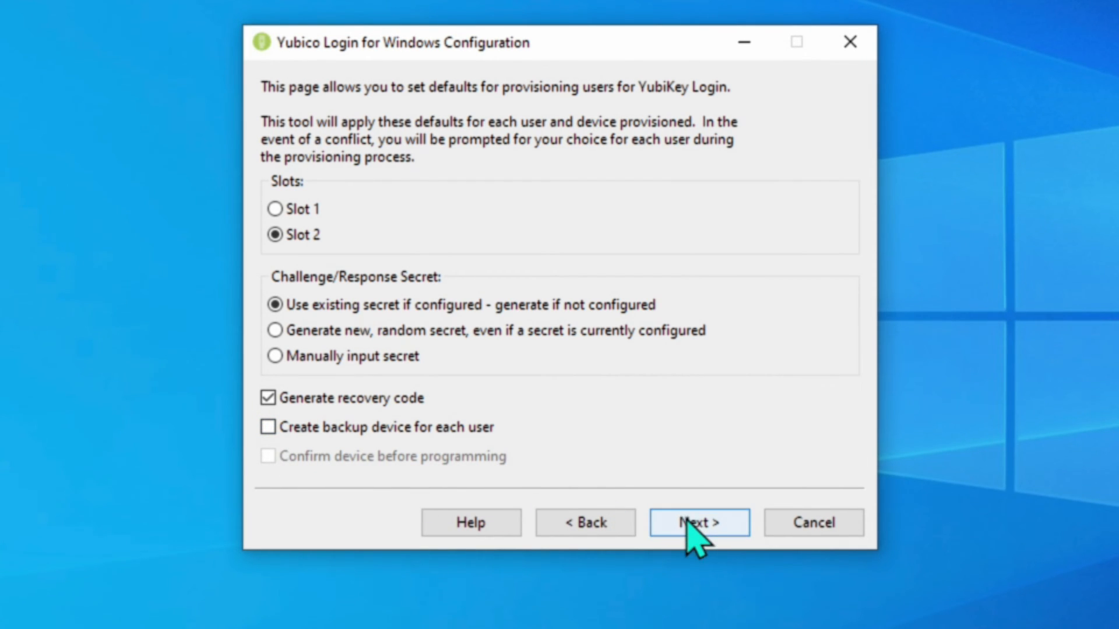
Select the Test account and continue to YubiKey detection.
click(697, 522)
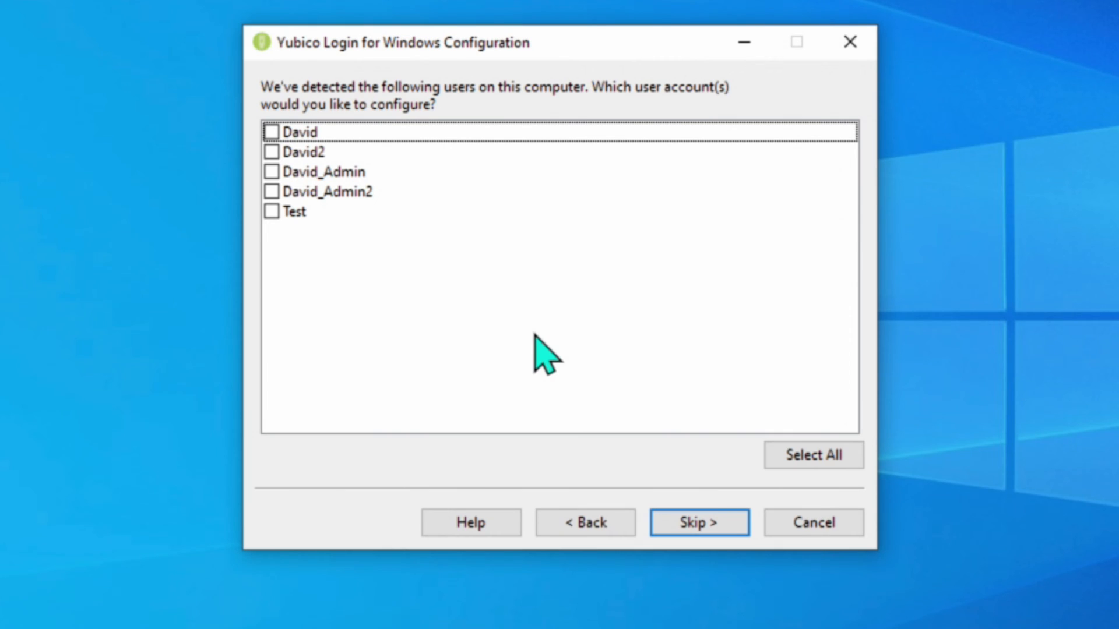
mouse_move(289, 239)
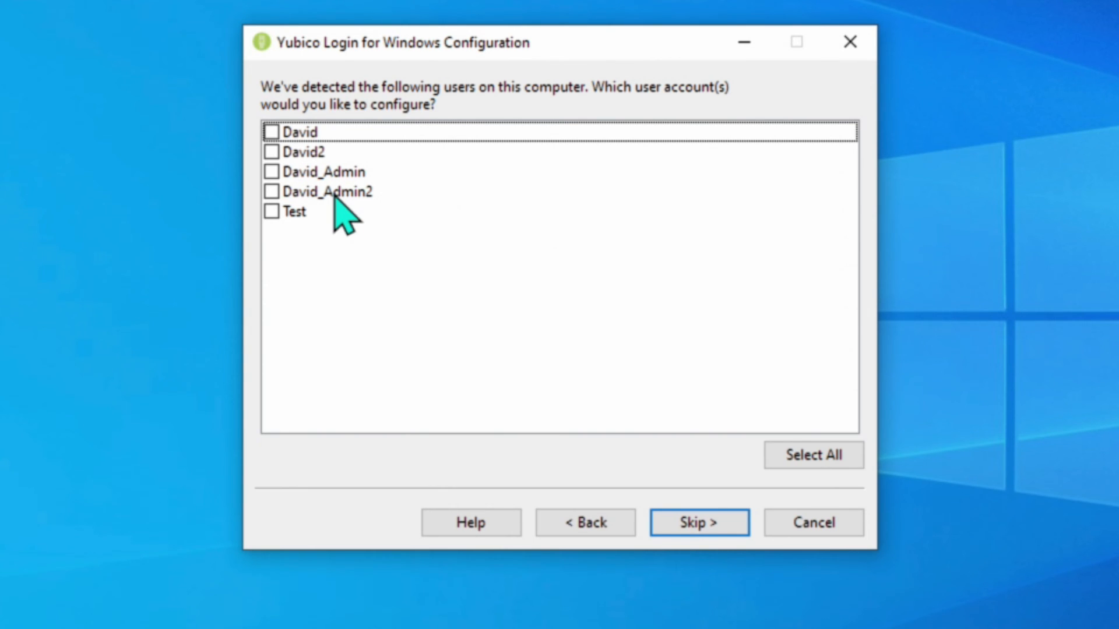
mouse_move(296, 161)
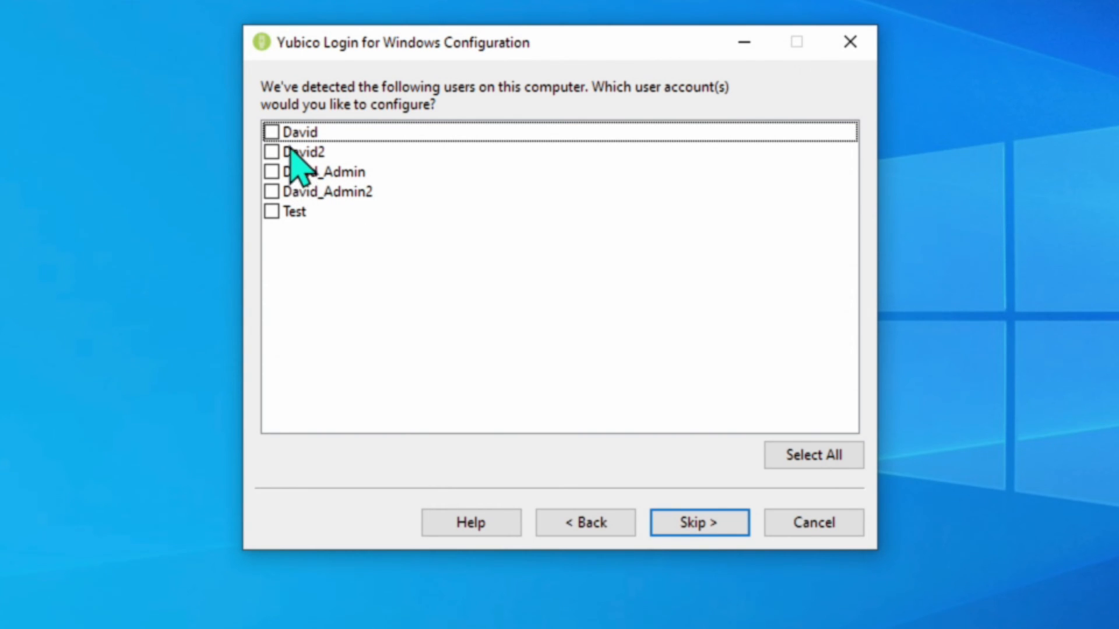
mouse_move(328, 189)
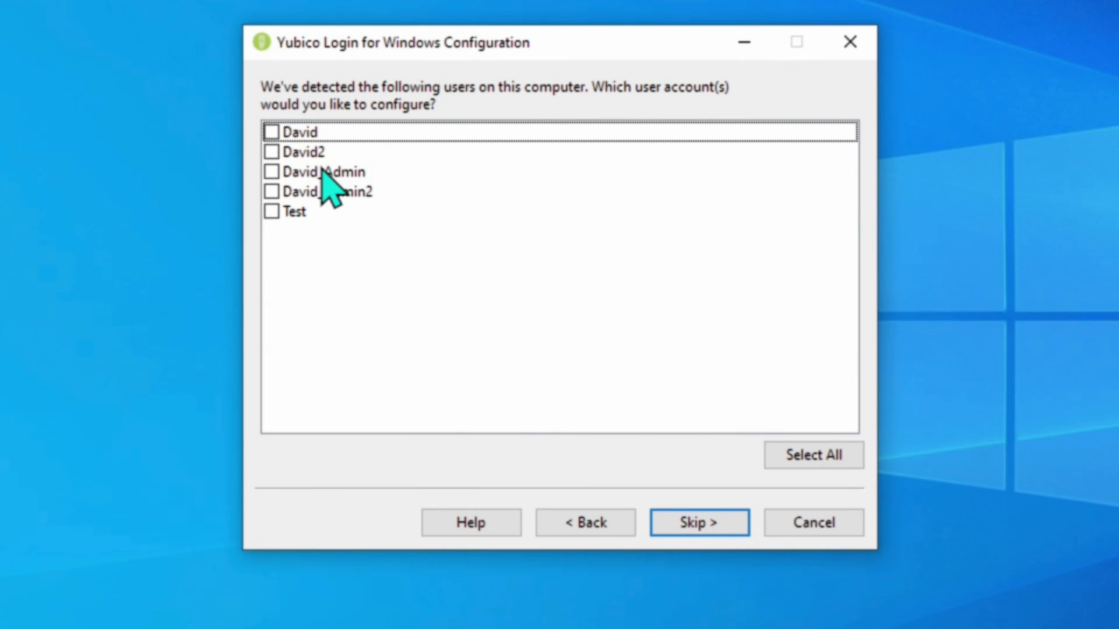
mouse_move(289, 235)
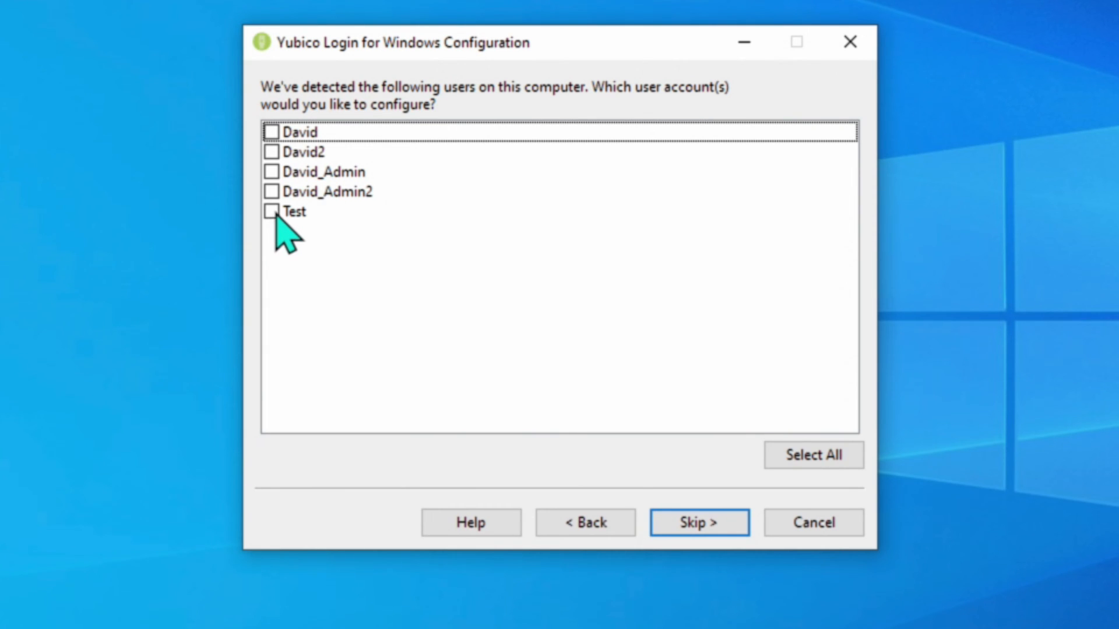
click(271, 211)
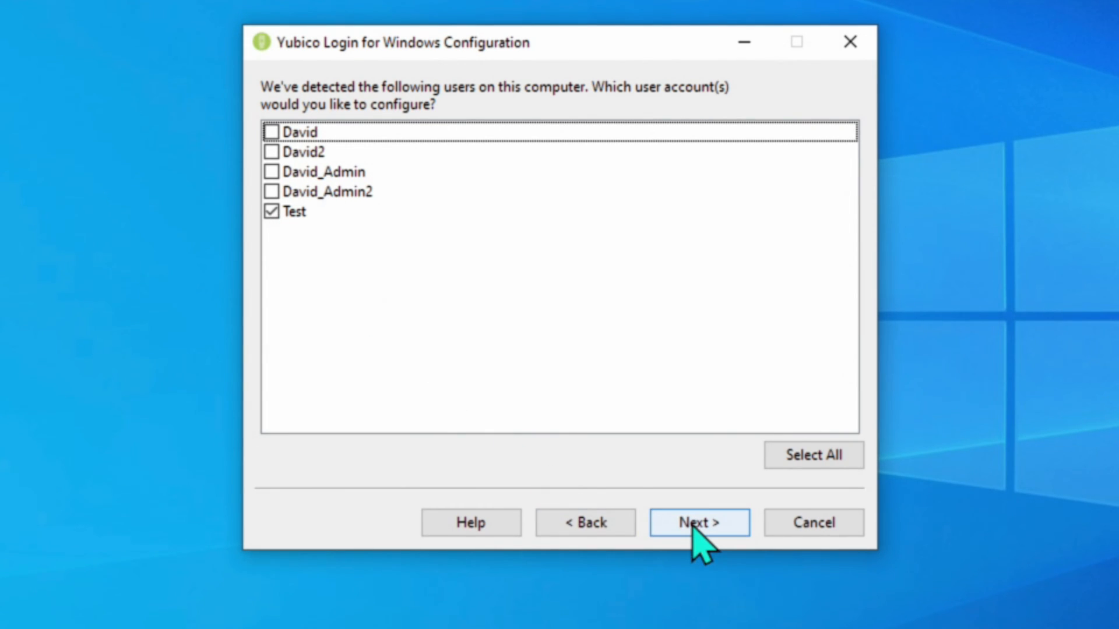
click(699, 522)
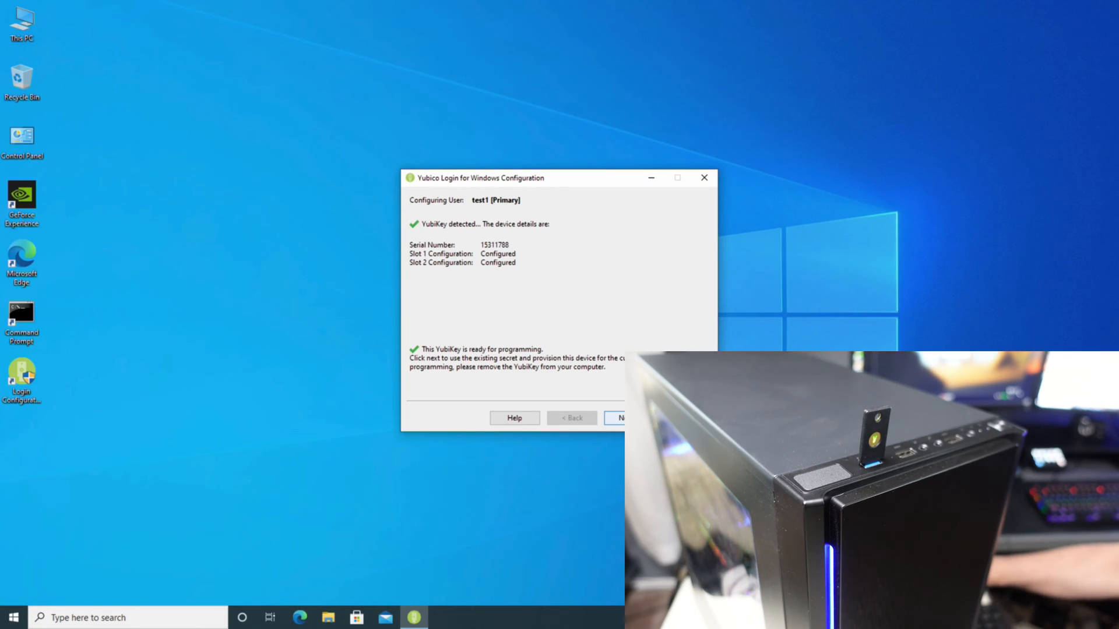
Program the YubiKey and save the recovery code file to Documents.
click(617, 418)
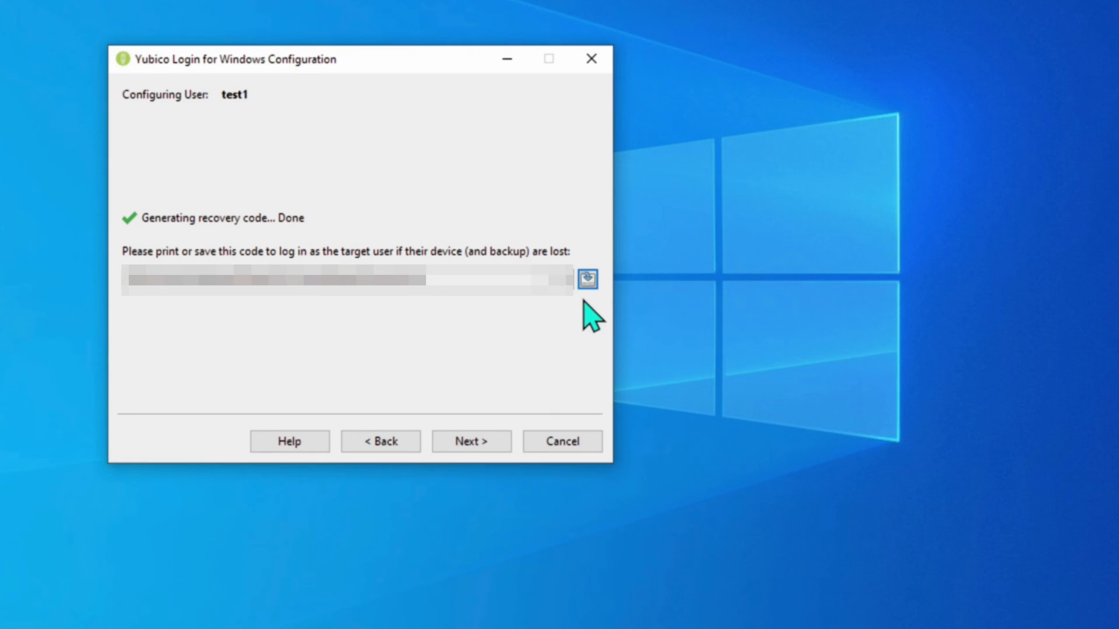
mouse_move(587, 279)
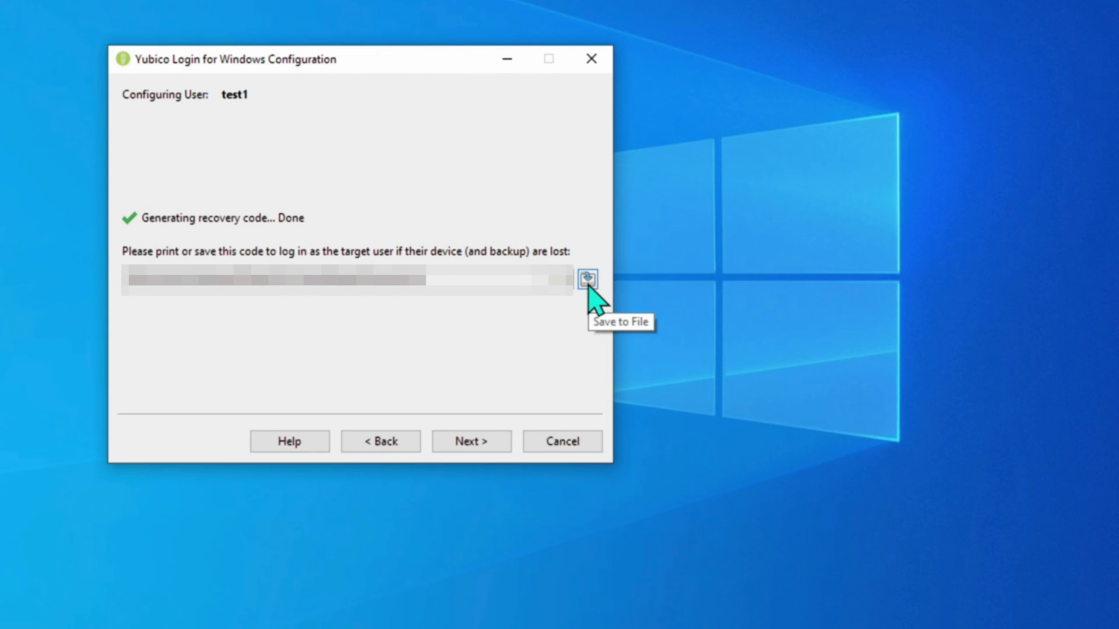
click(587, 279)
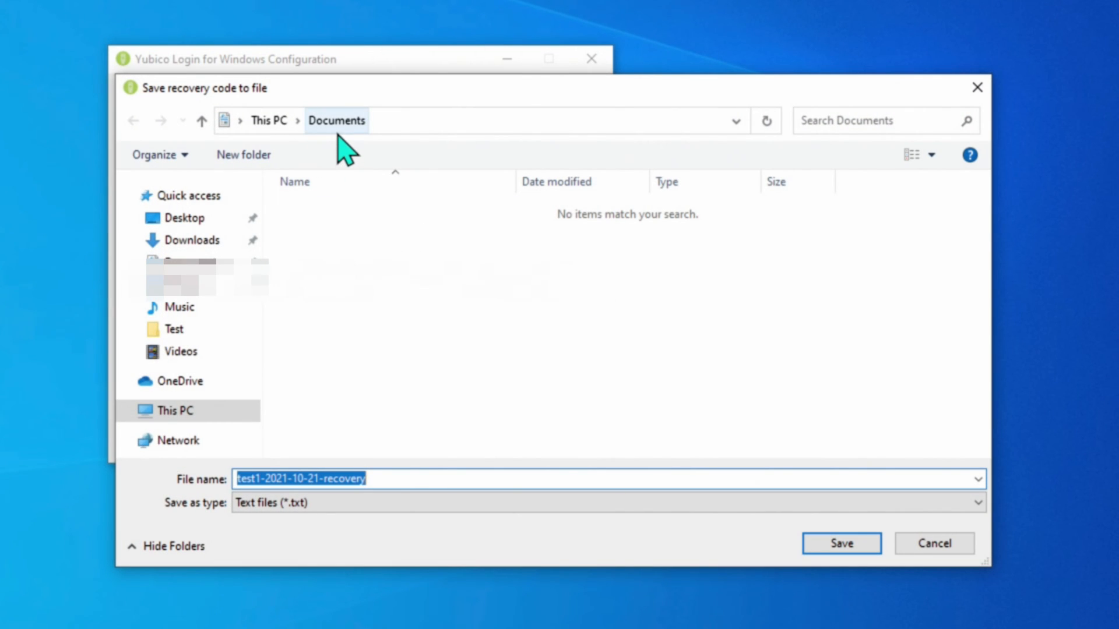
mouse_move(497, 332)
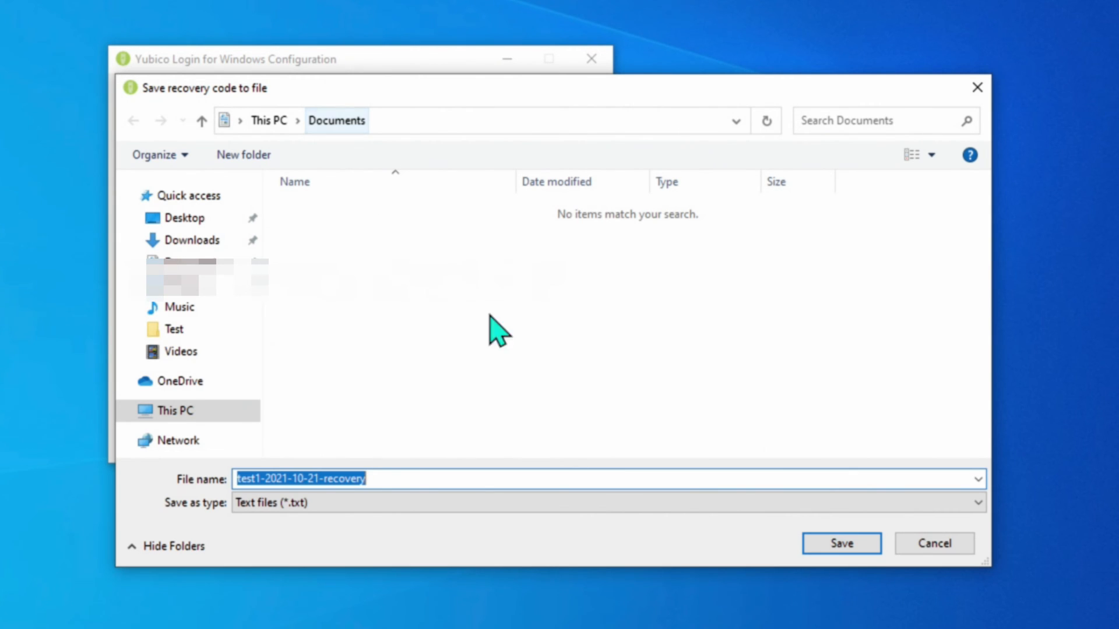
click(841, 543)
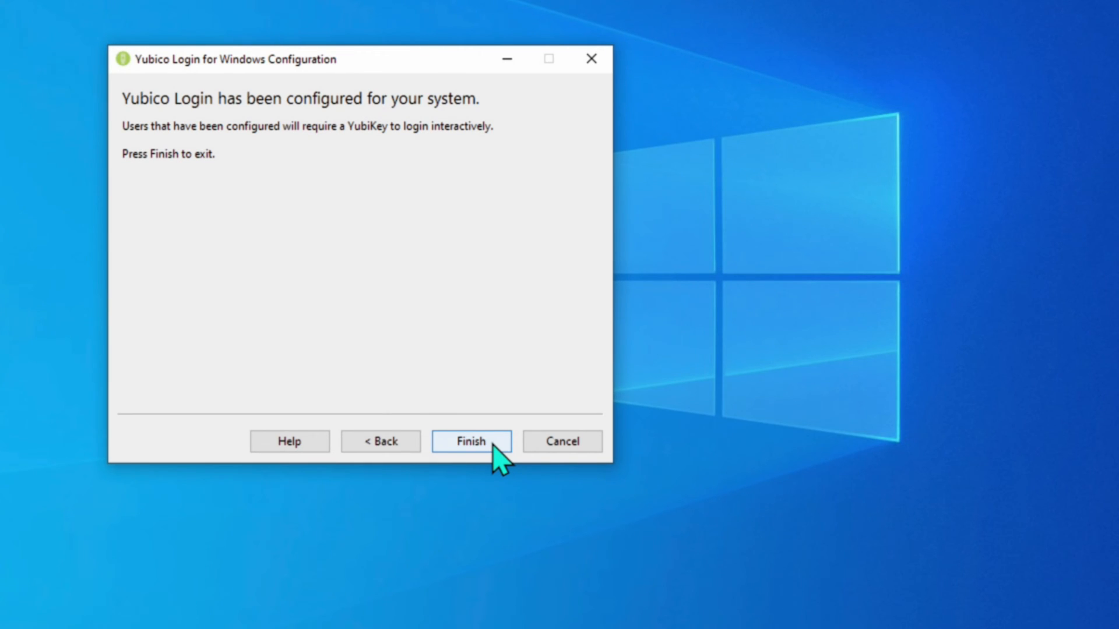
Exit the tool, relaunch it with admin approval, skip user selection, and close it.
click(471, 441)
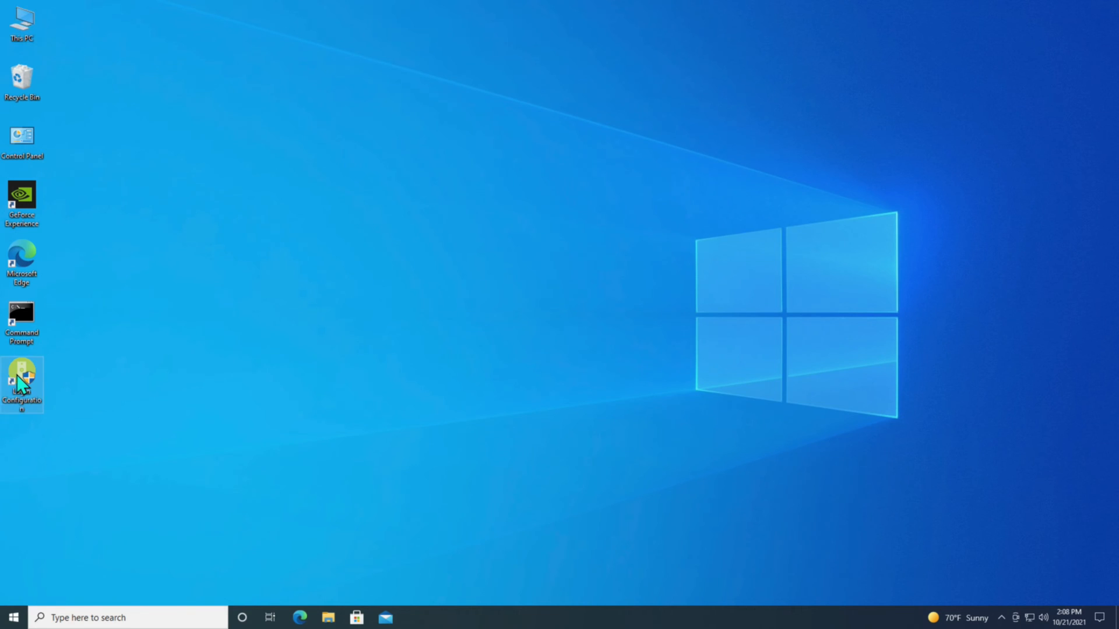
double_click(22, 384)
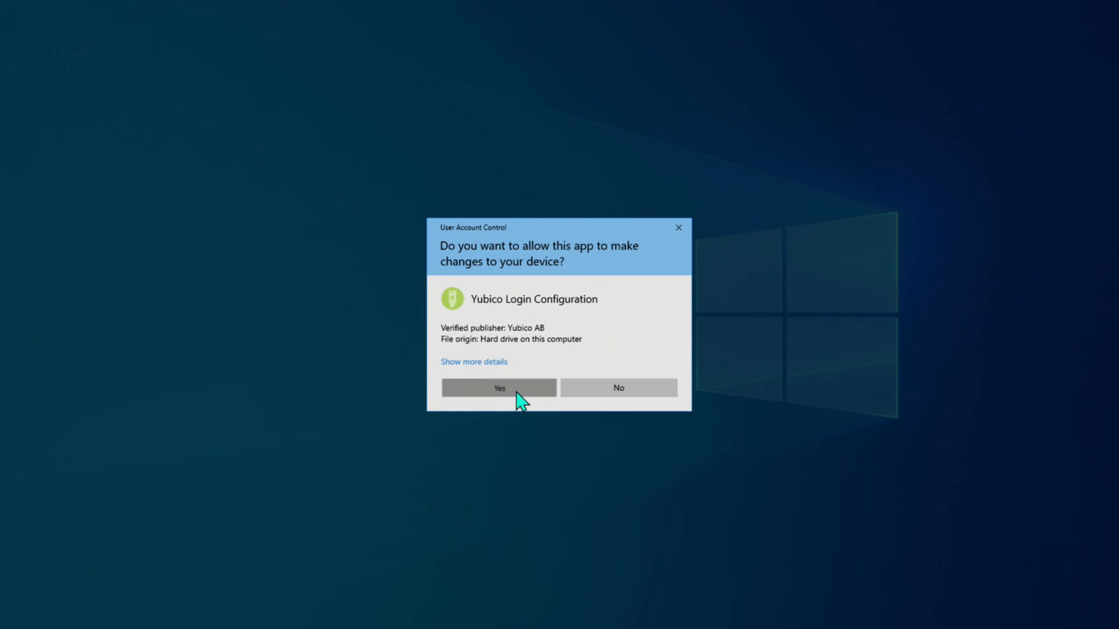
click(499, 387)
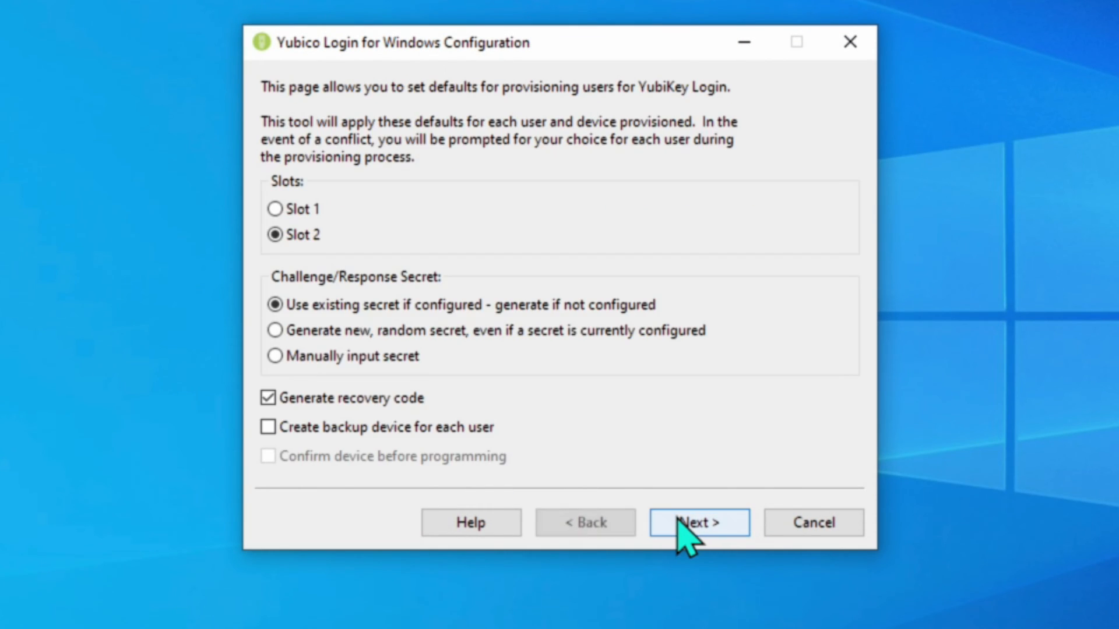
click(699, 522)
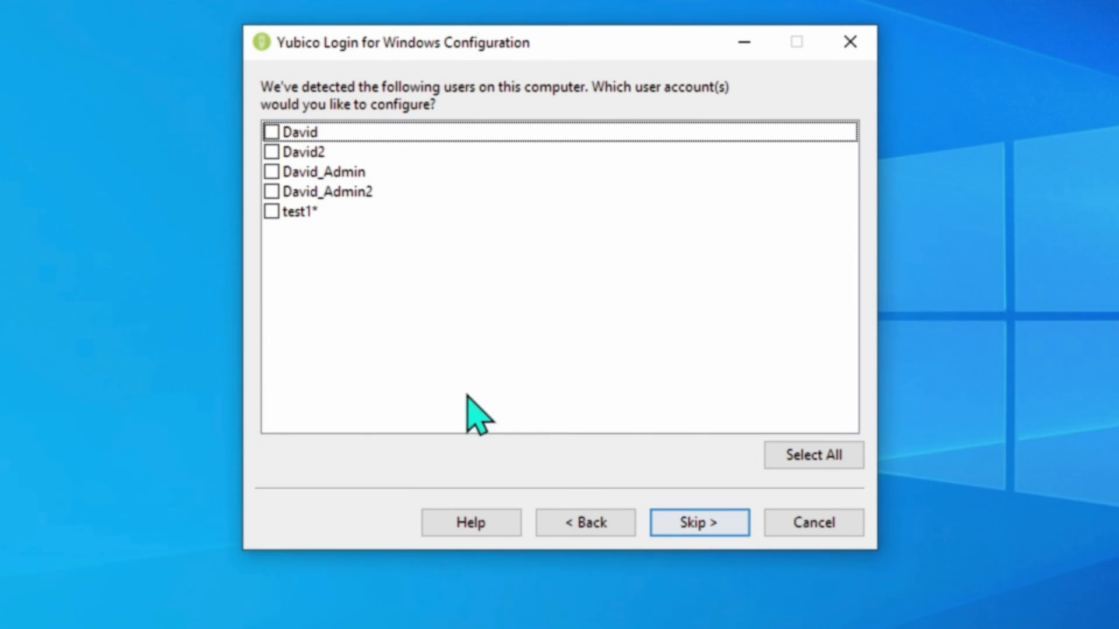
mouse_move(329, 235)
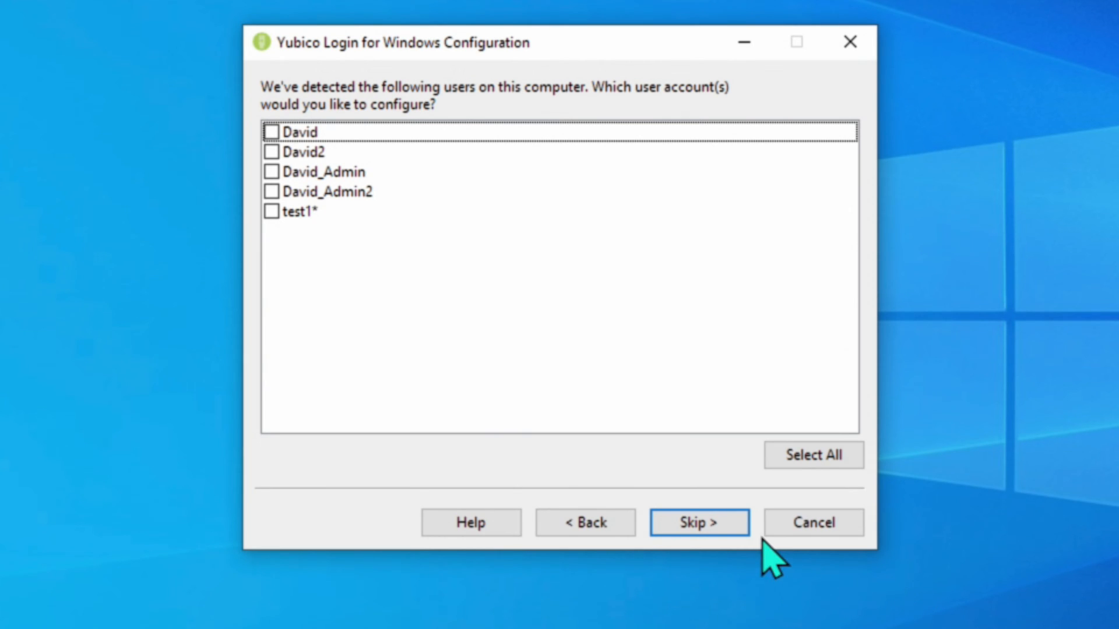
click(699, 522)
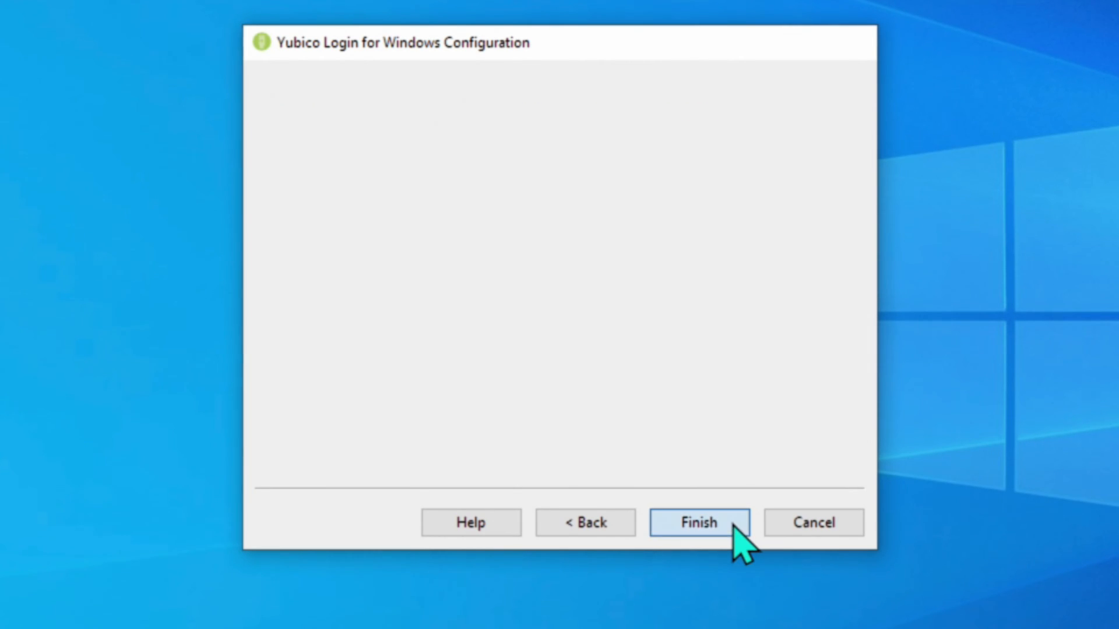
click(698, 523)
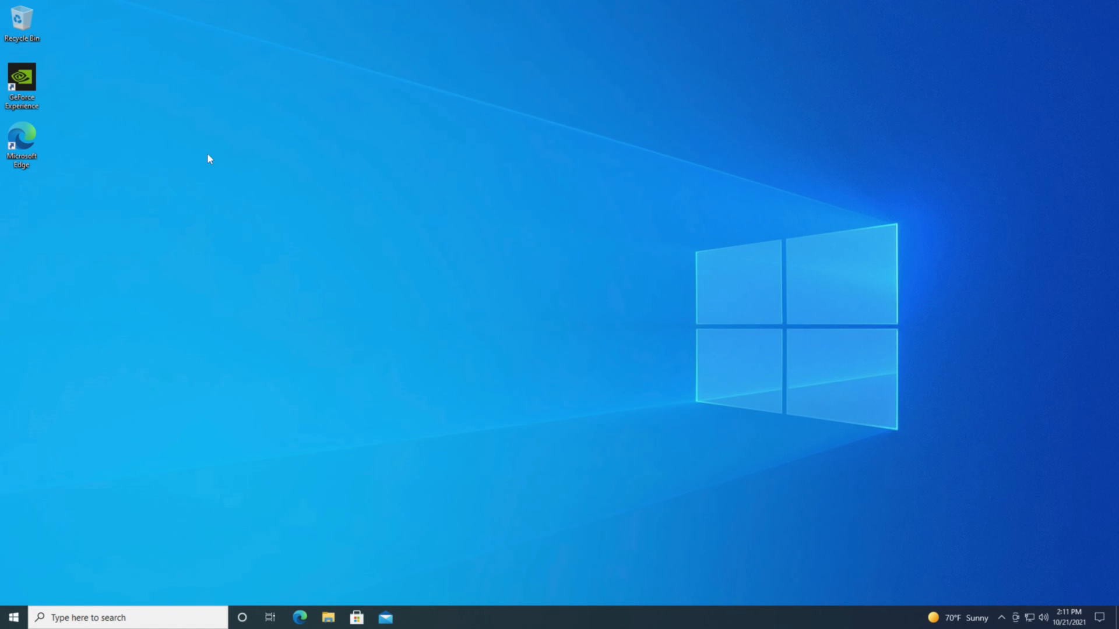
Switch user to test1, attempt password sign-in without a YubiKey, and dismiss the refusal.
click(13, 617)
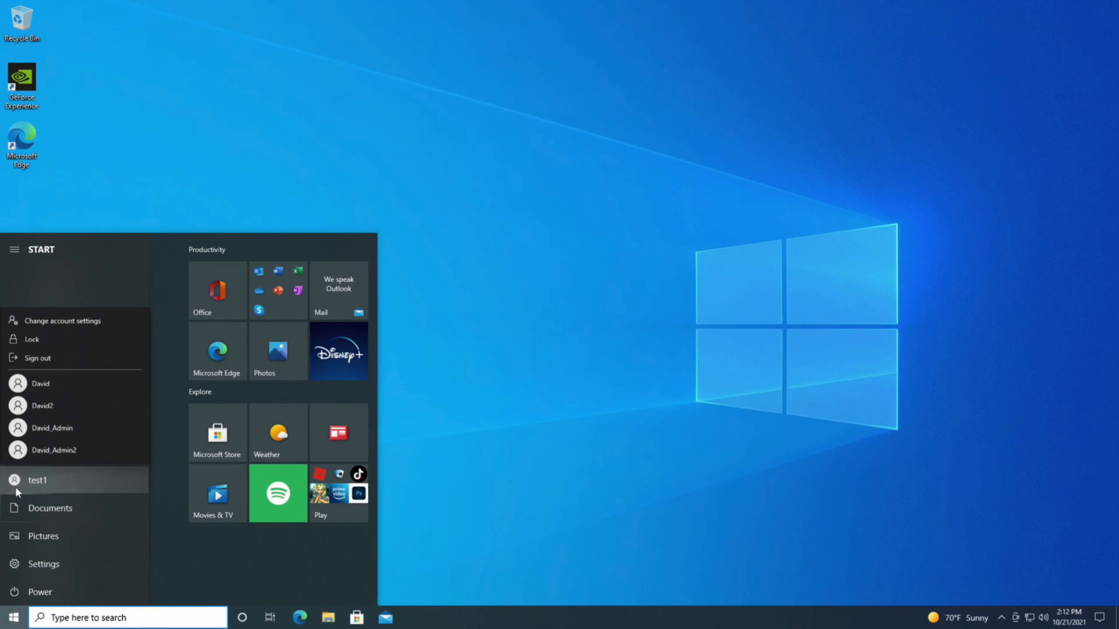
click(32, 340)
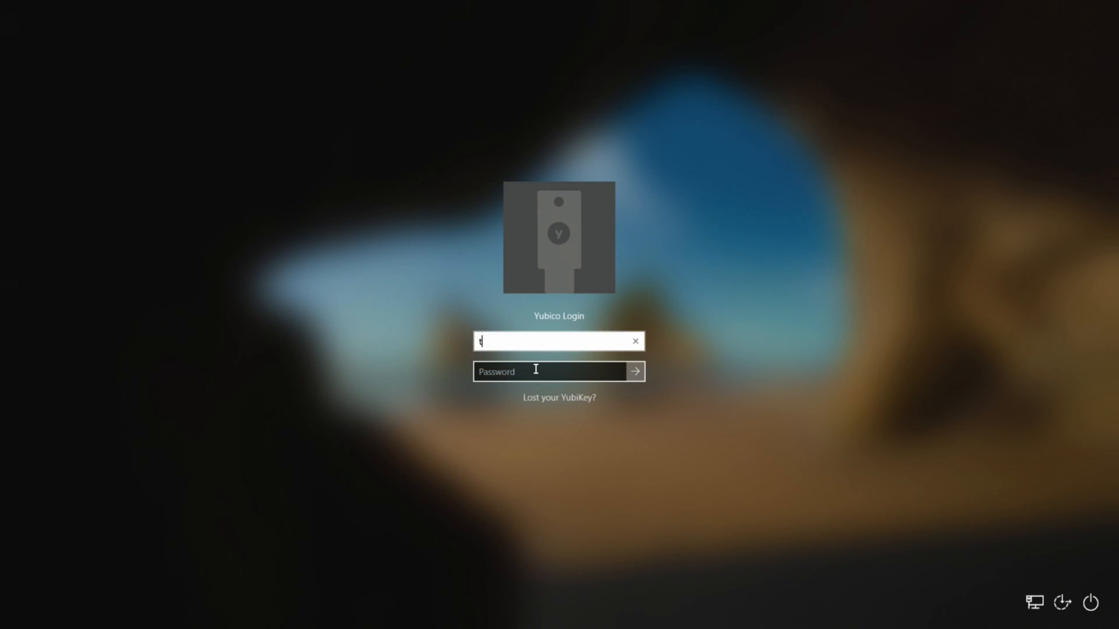
text(est1)
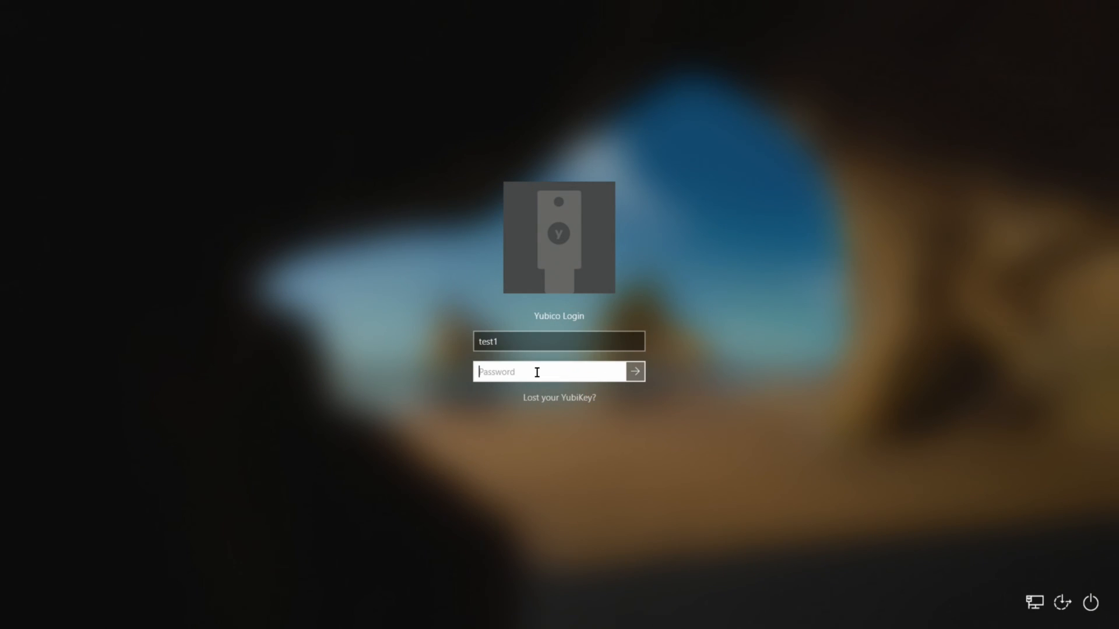
text(password)
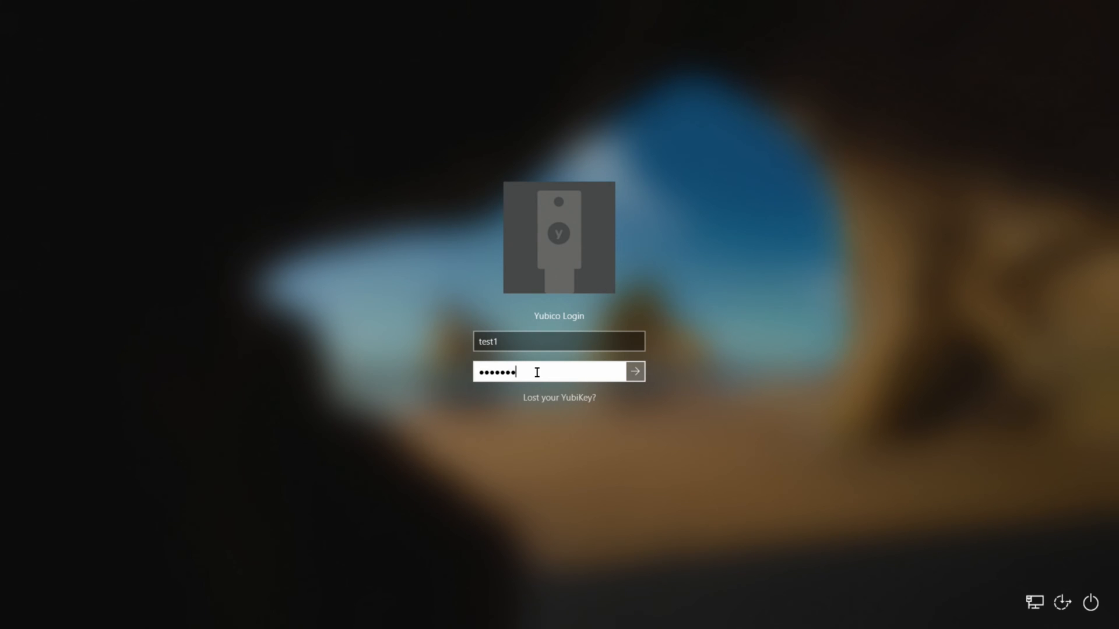
click(633, 372)
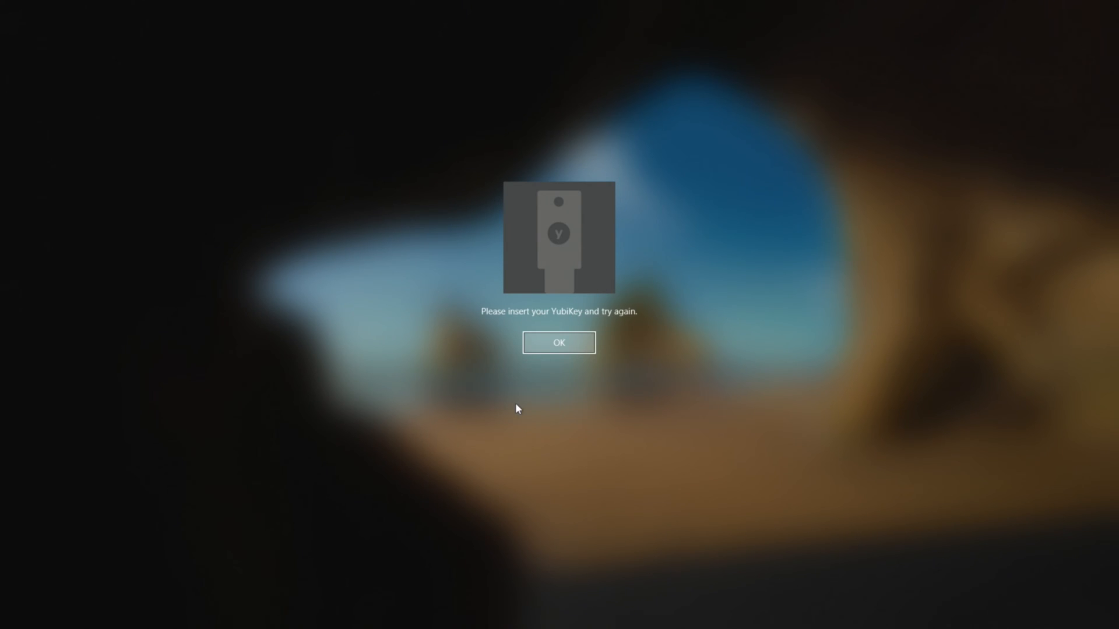
mouse_move(546, 327)
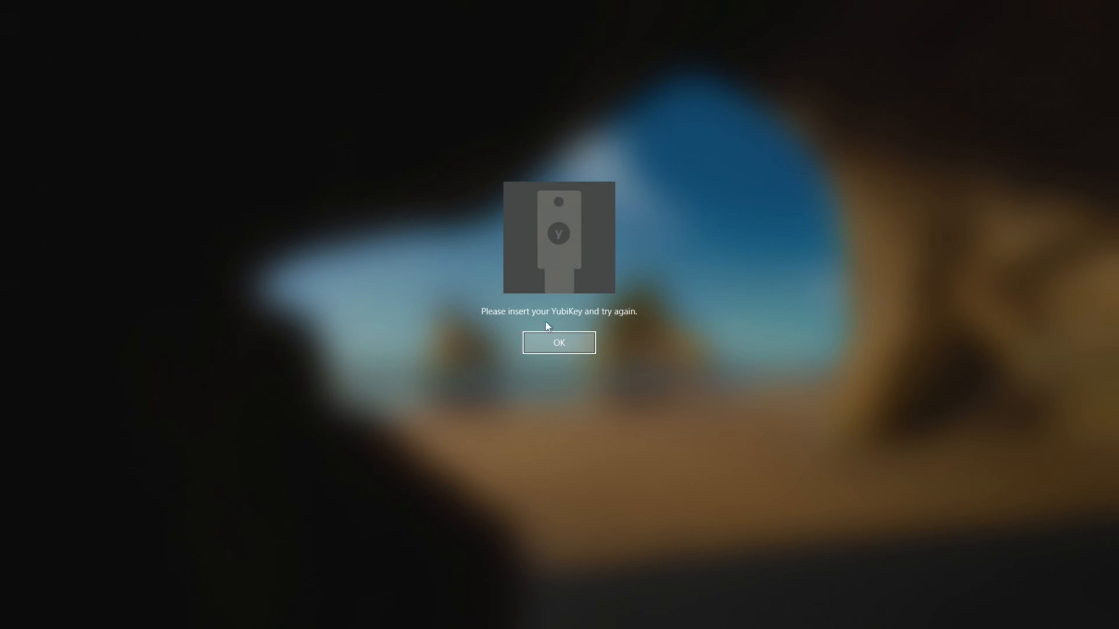
click(559, 342)
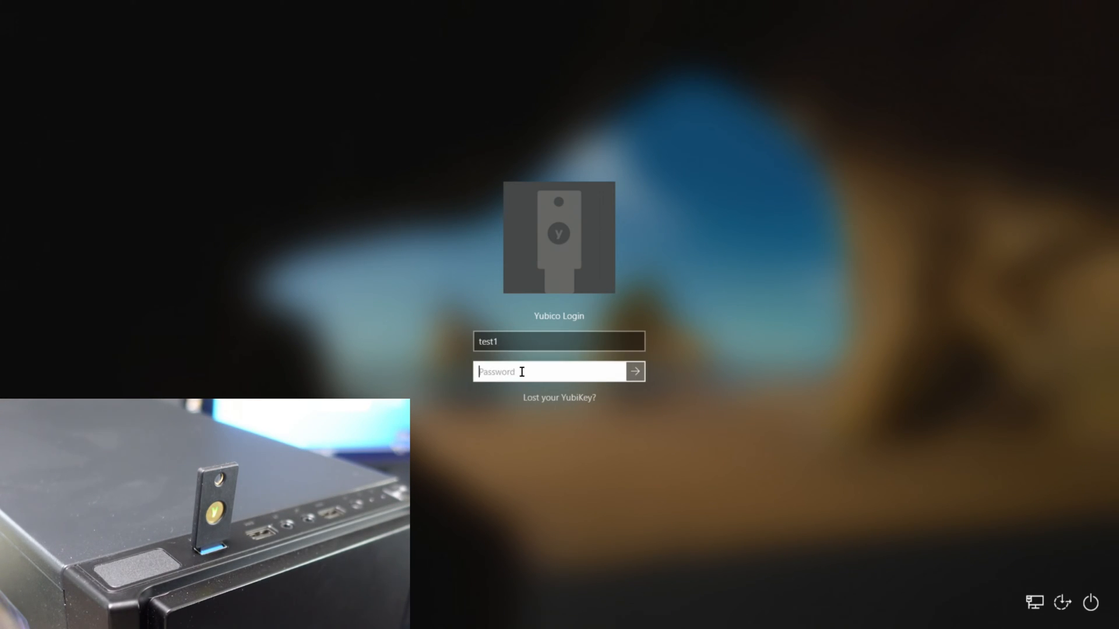
click(634, 372)
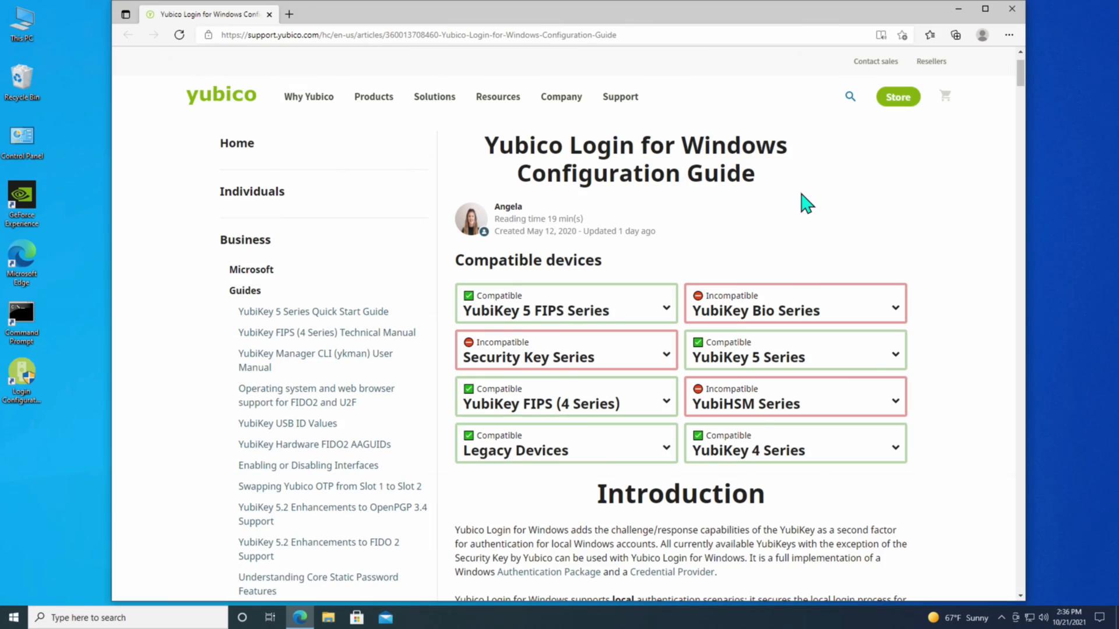
mouse_move(819, 198)
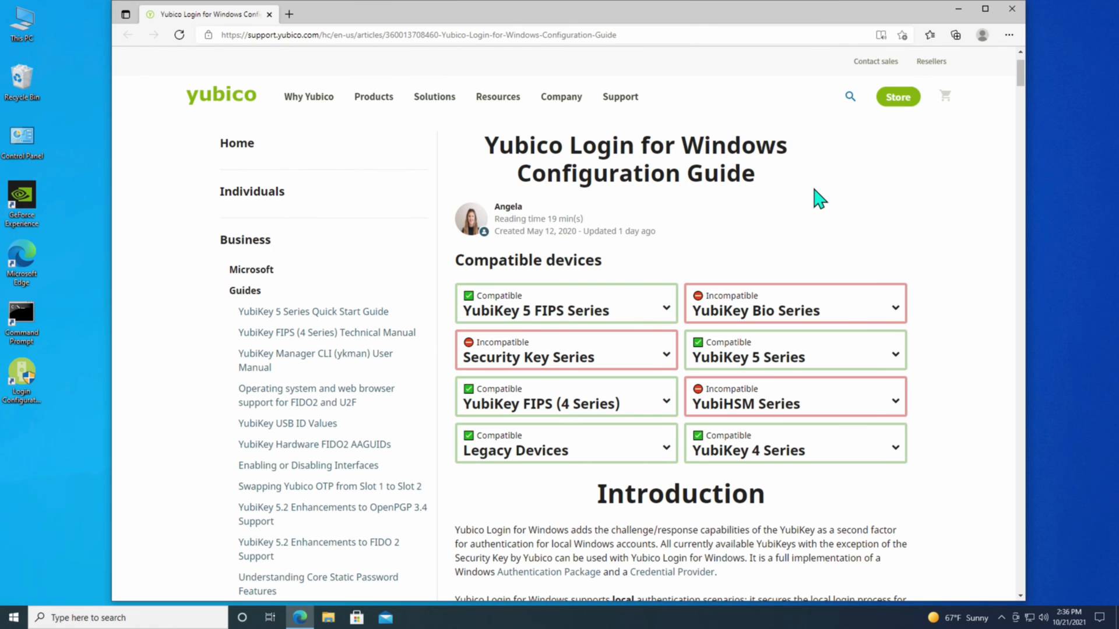
Scroll through the Configuration Guide's Introduction on supported and unsupported account types.
scroll(down, 3)
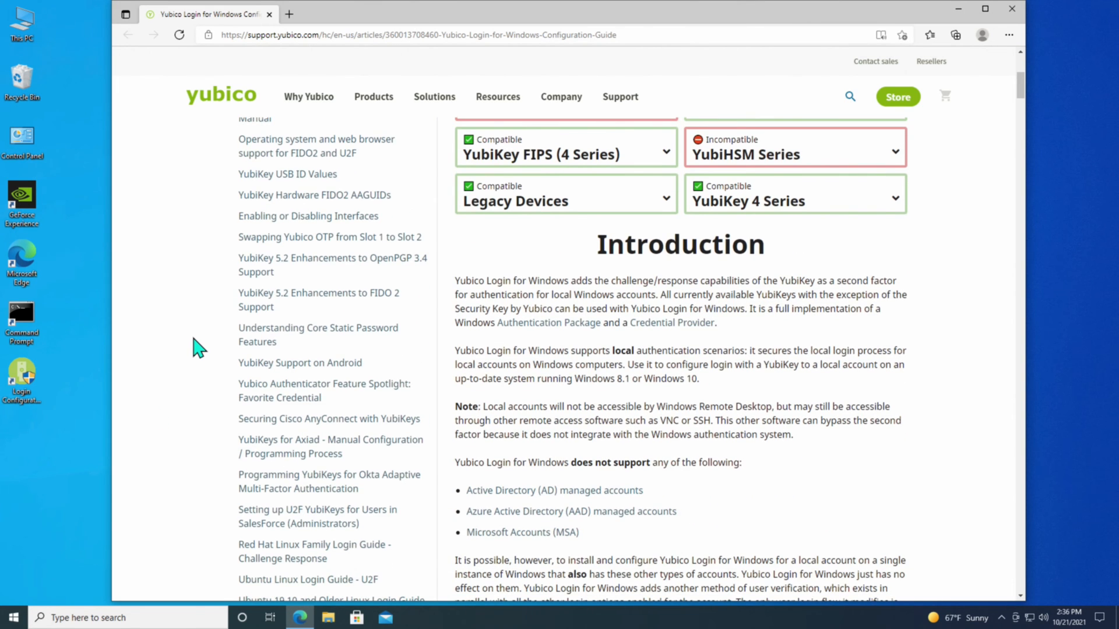
scroll(down, 3)
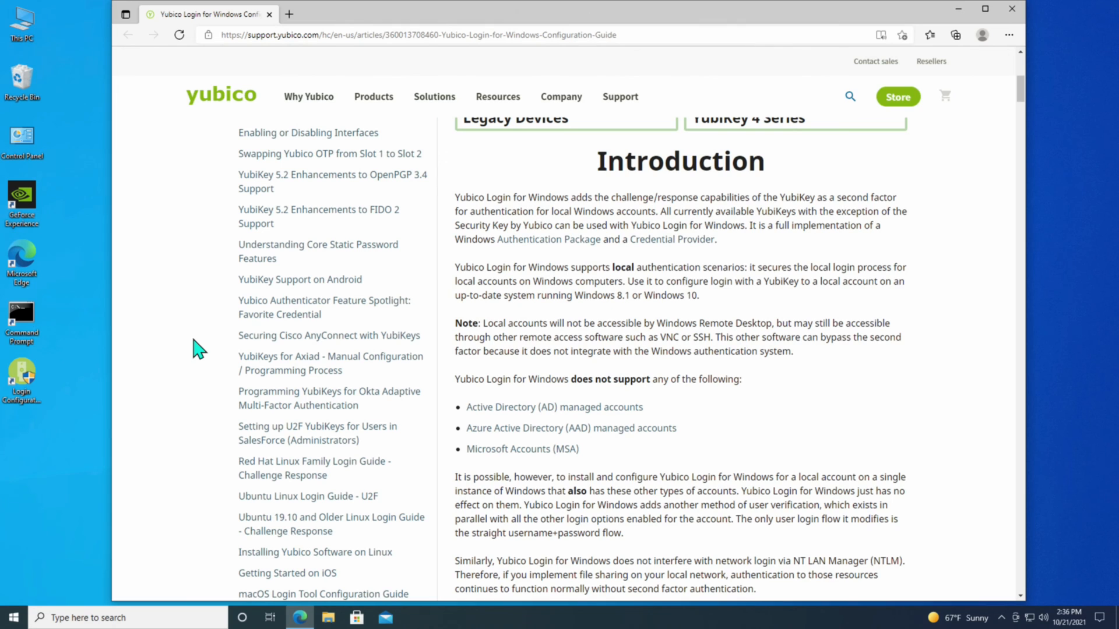
scroll(down, 3)
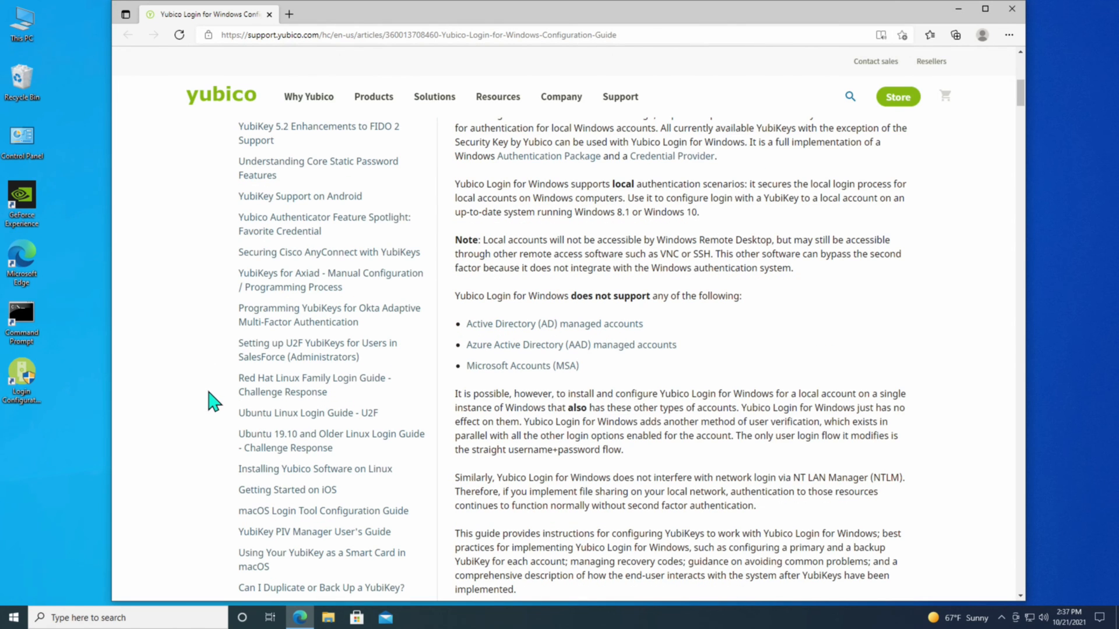
mouse_move(261, 385)
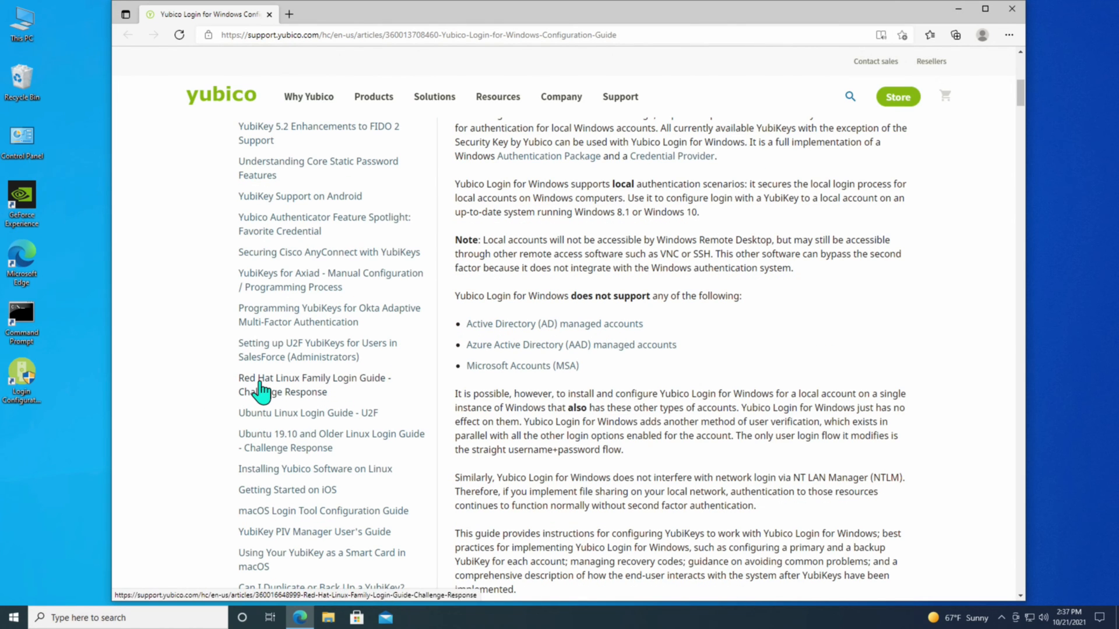
mouse_move(264, 421)
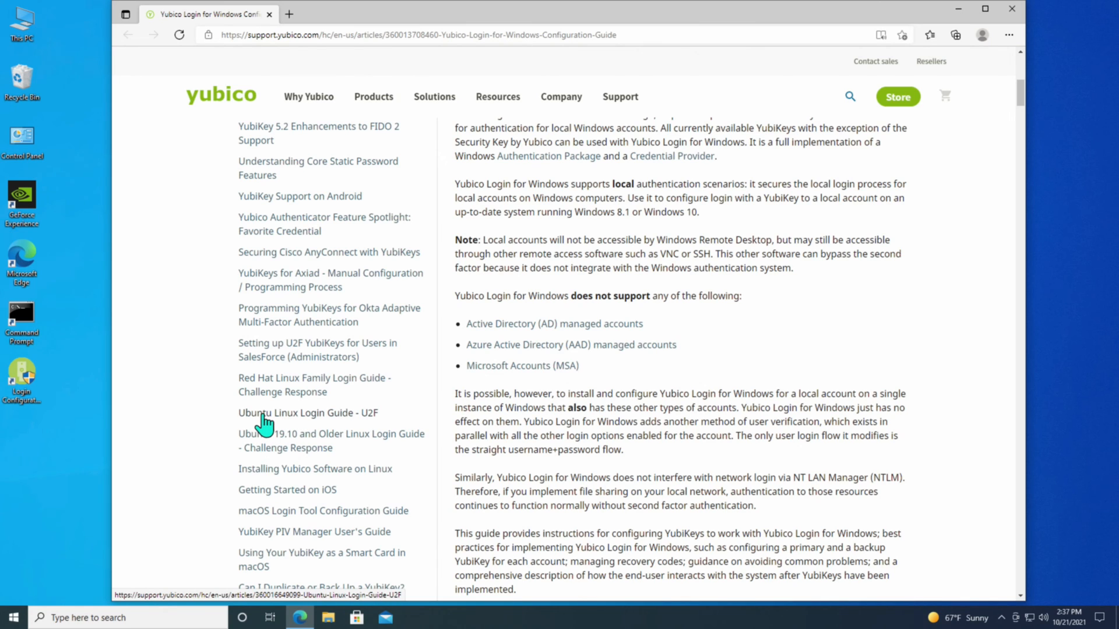
mouse_move(260, 468)
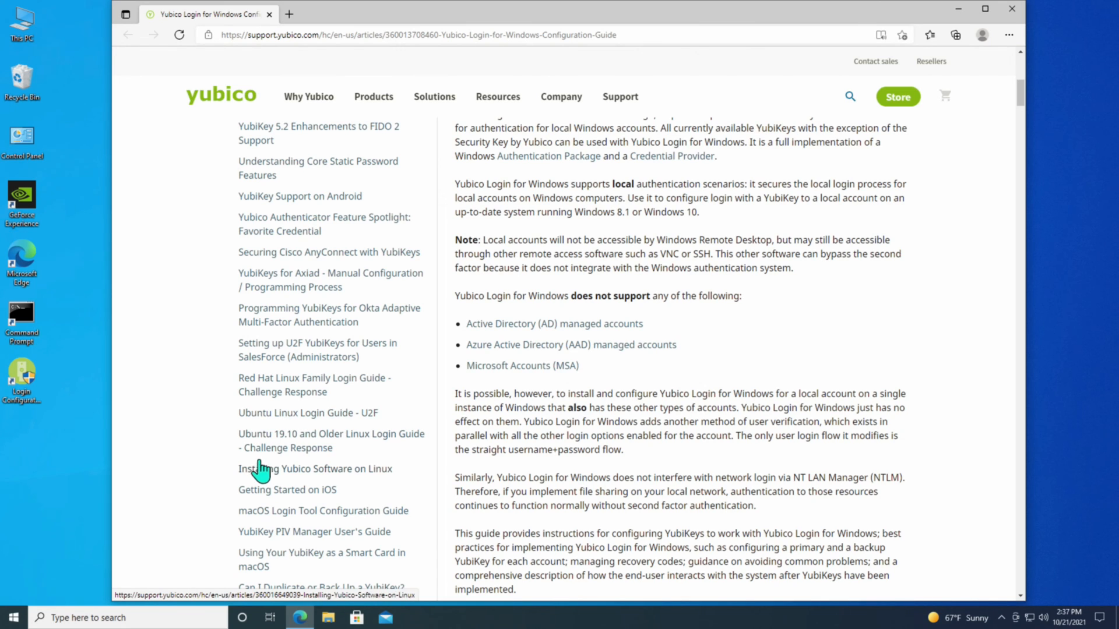
mouse_move(268, 441)
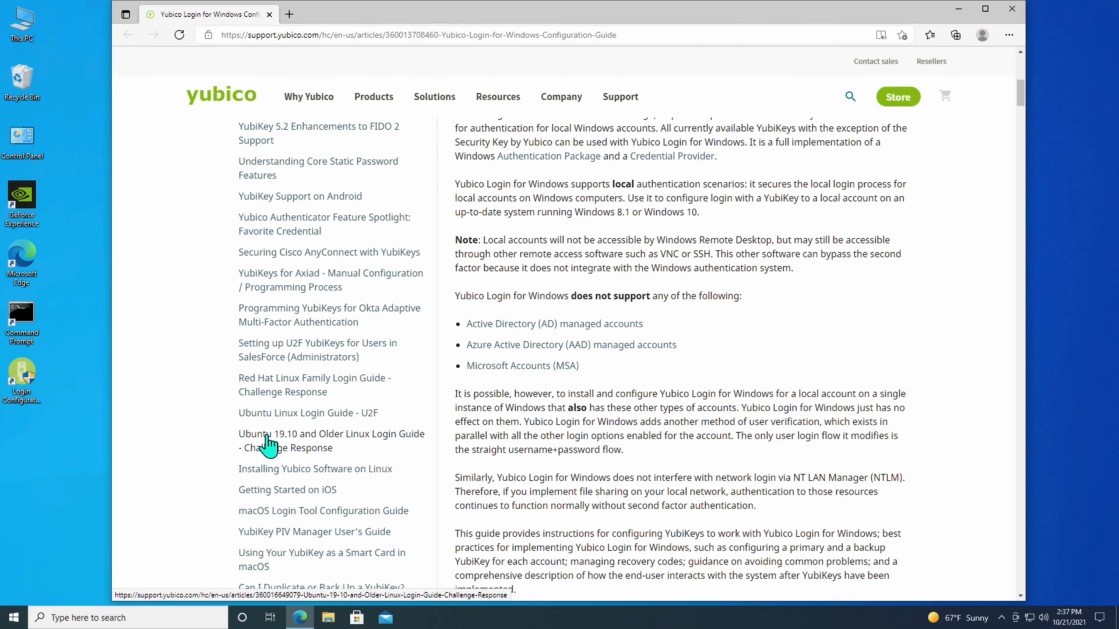
mouse_move(271, 419)
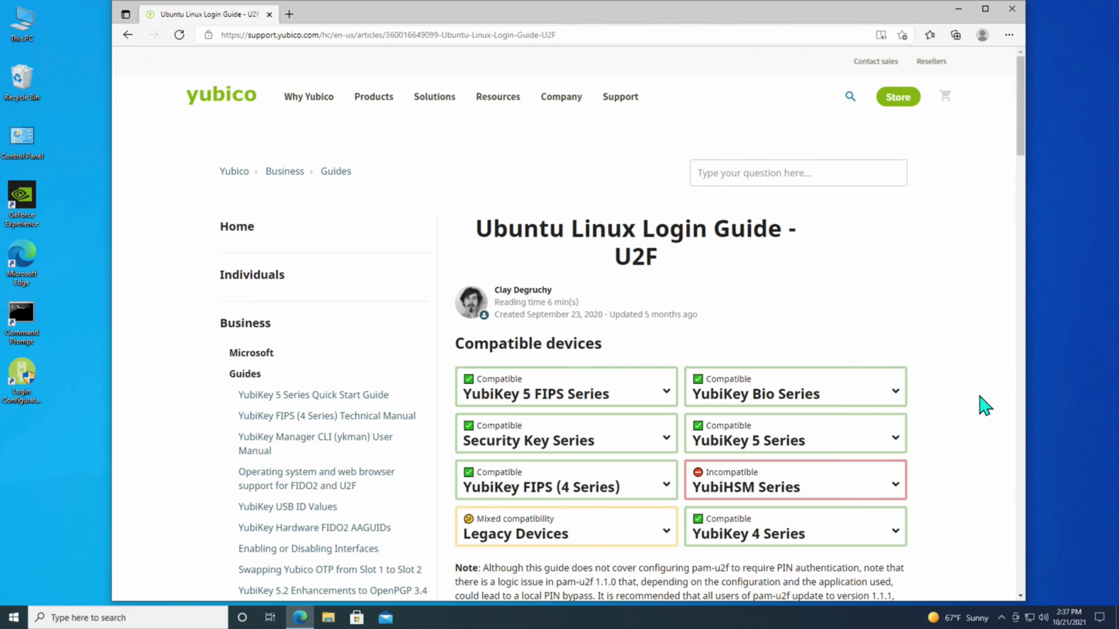
mouse_move(995, 455)
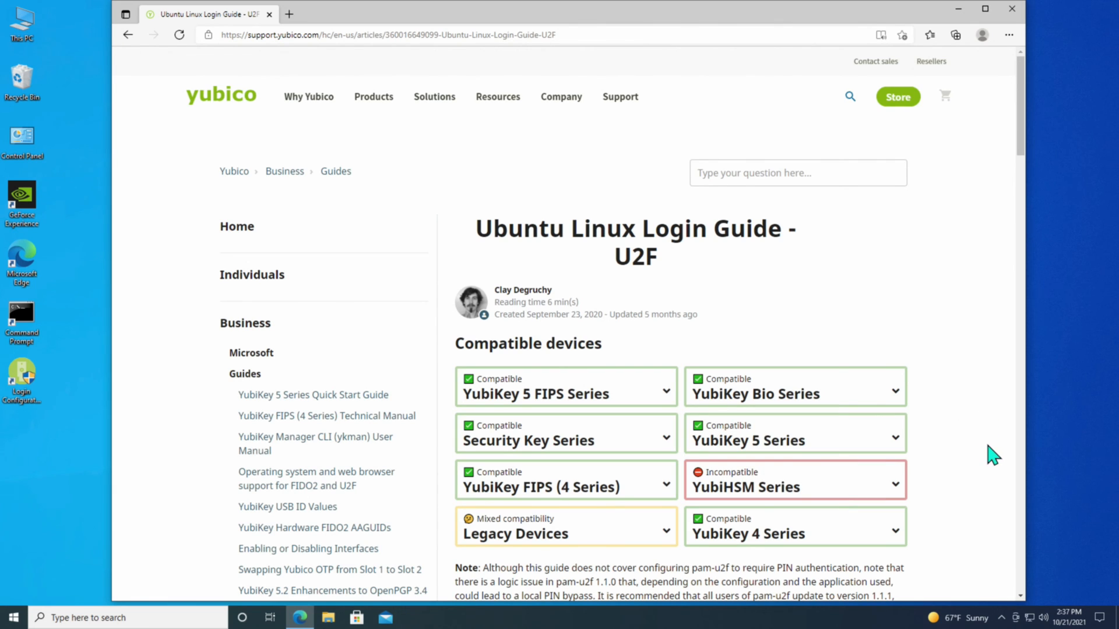
mouse_move(969, 598)
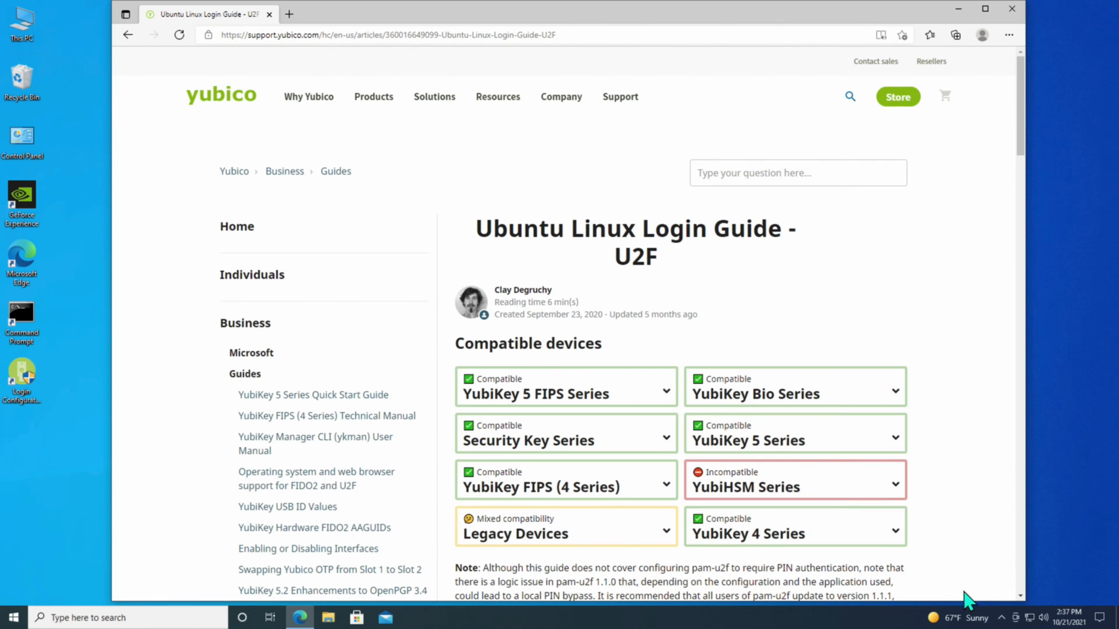
click(664, 441)
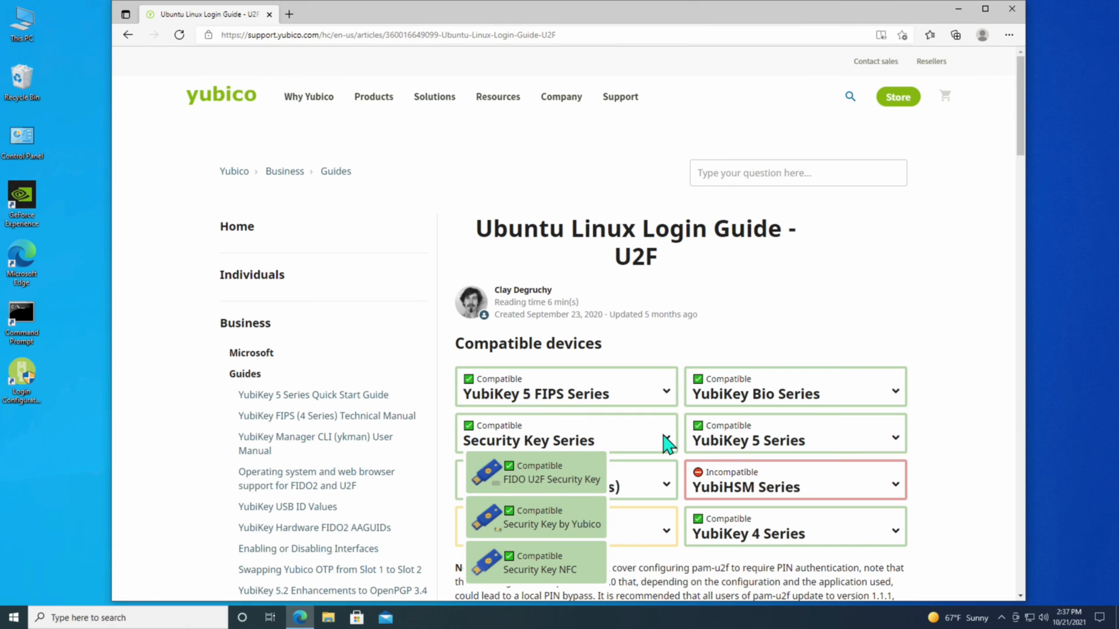
click(668, 440)
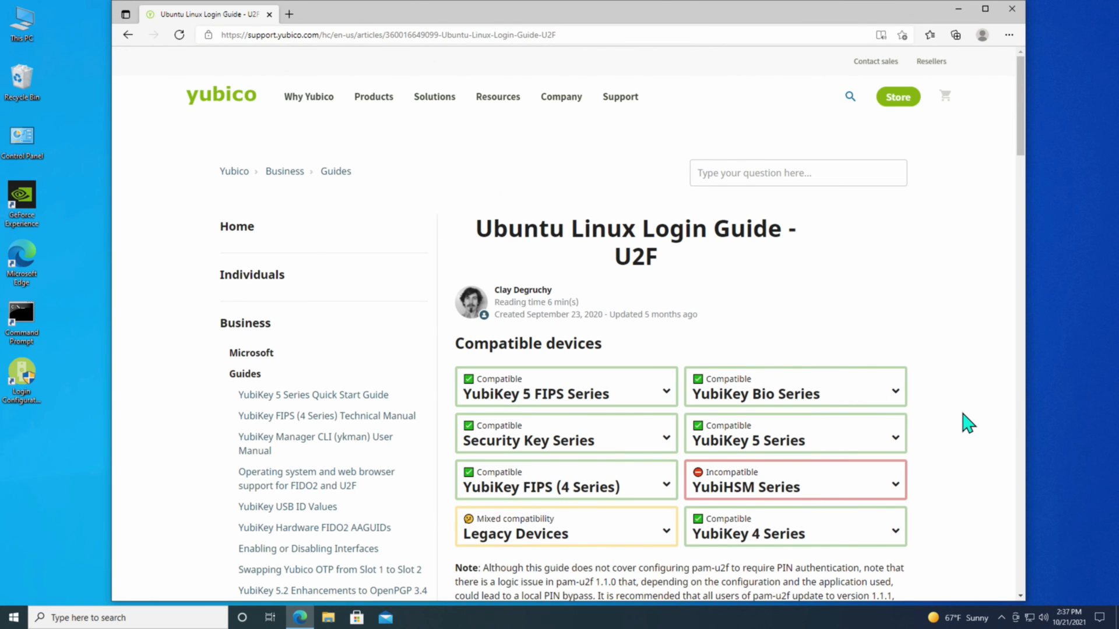
scroll(down, 3)
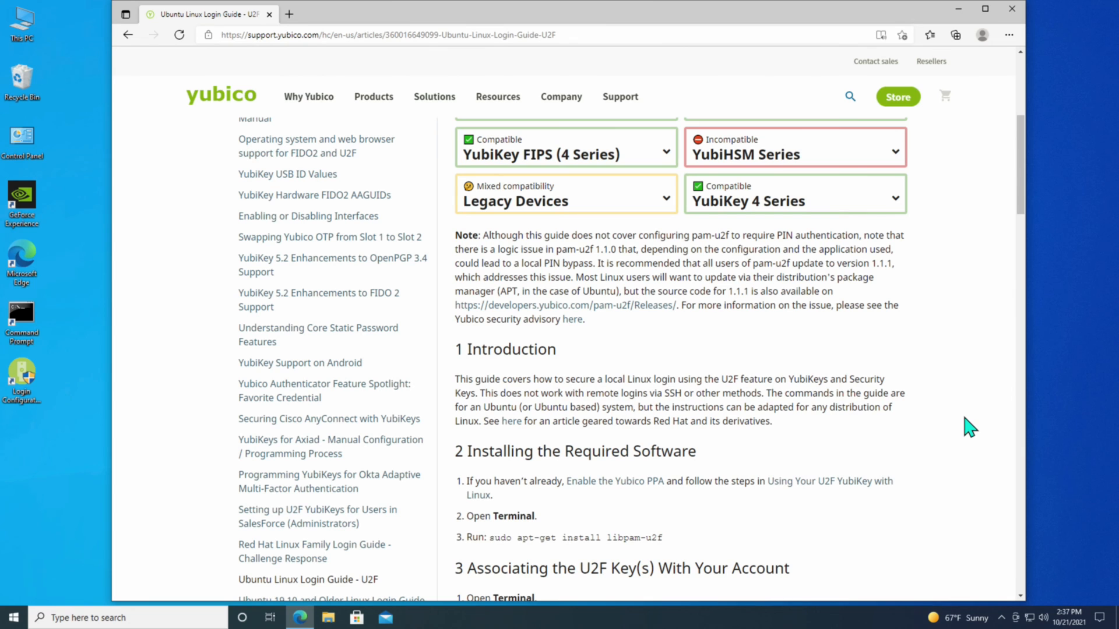
scroll(down, 3)
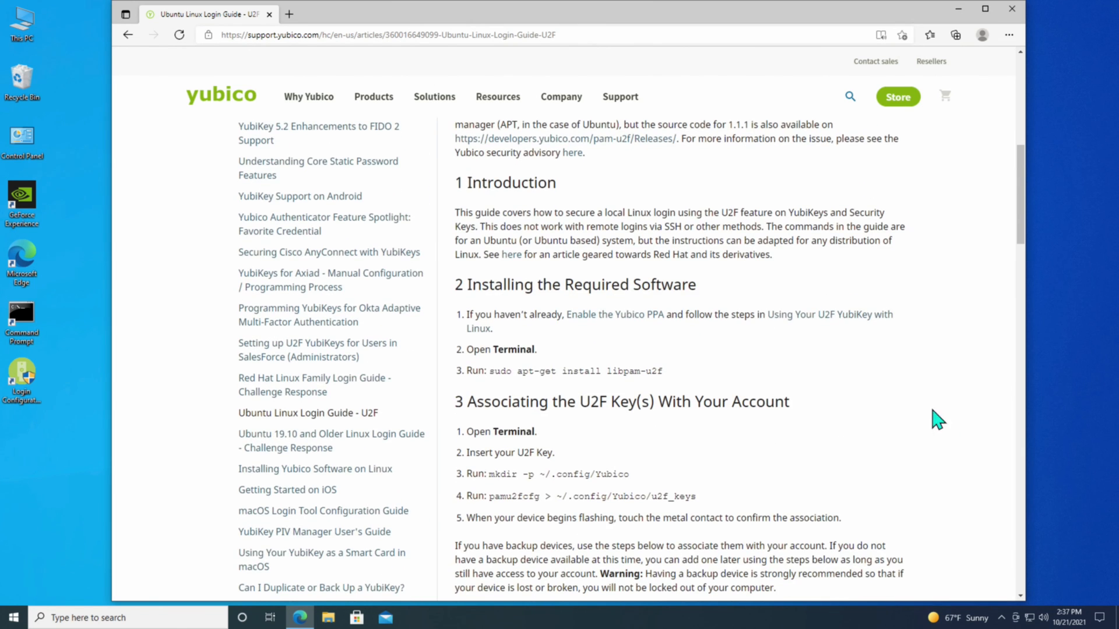
scroll(down, 3)
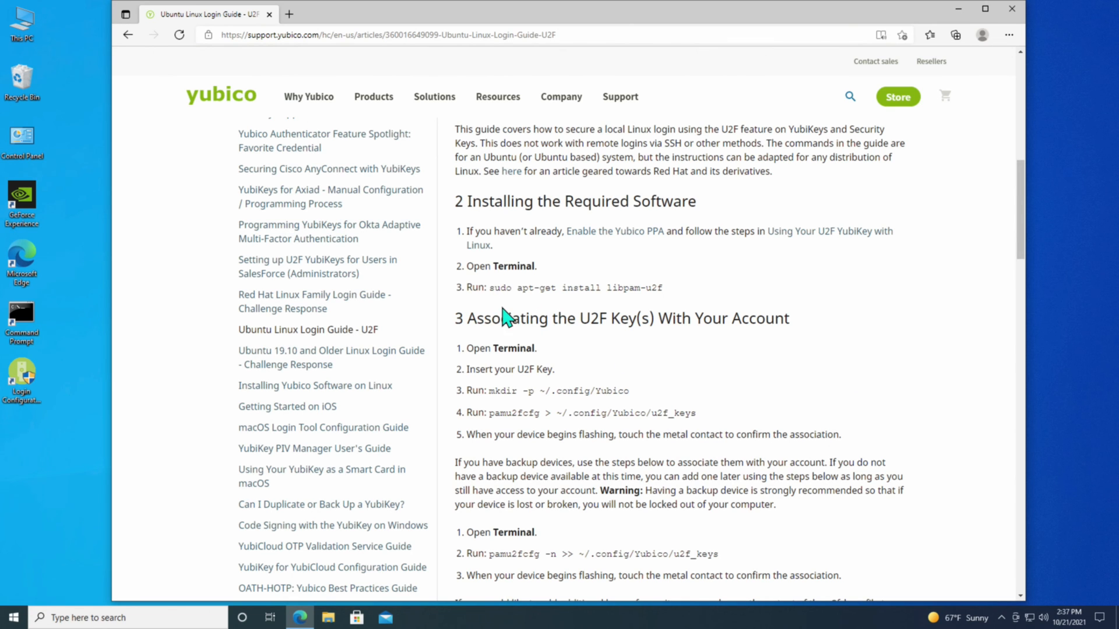
mouse_move(719, 312)
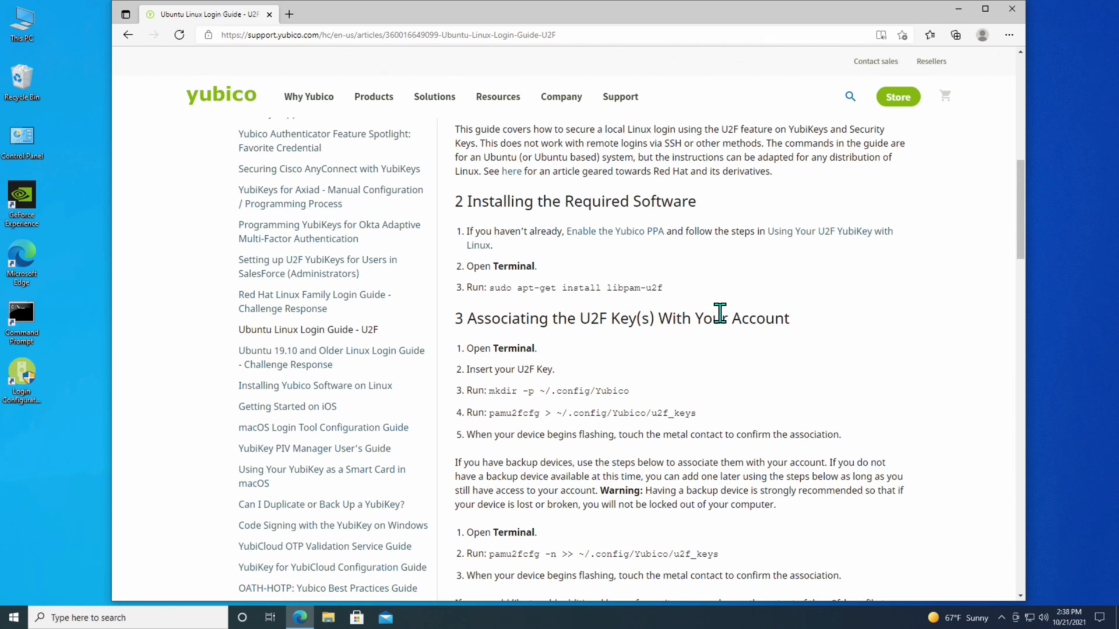
scroll(down, 3)
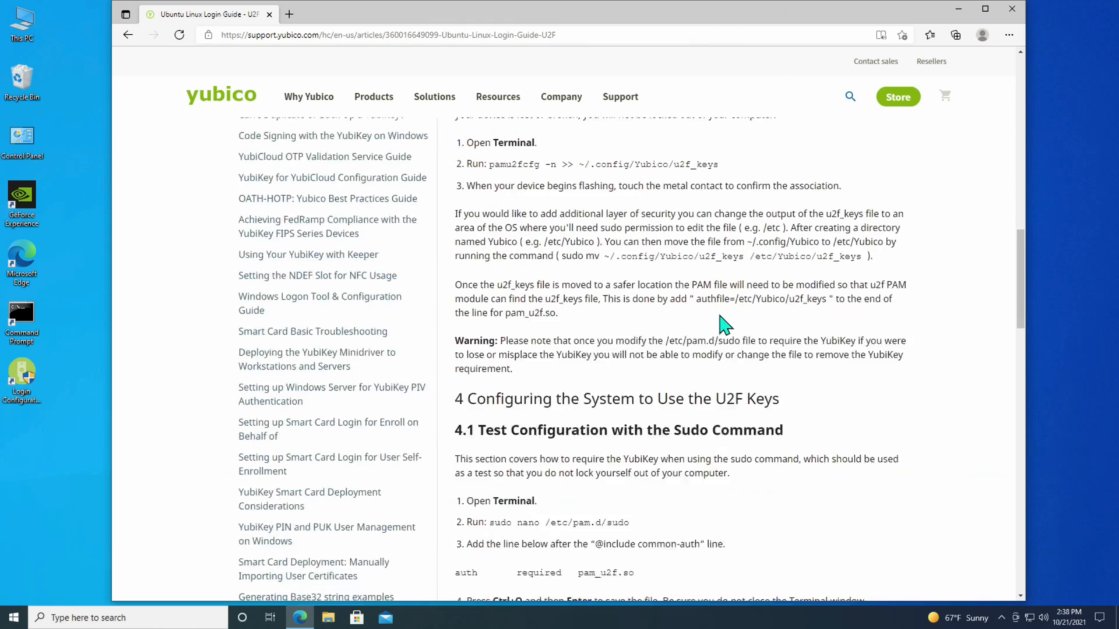
scroll(down, 3)
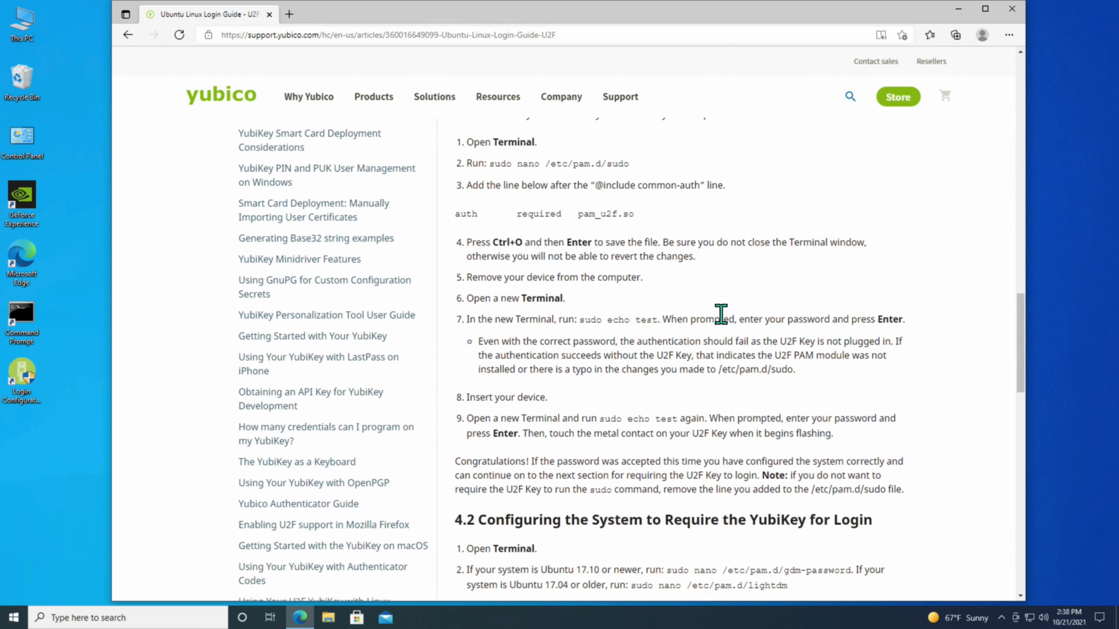
mouse_move(770, 319)
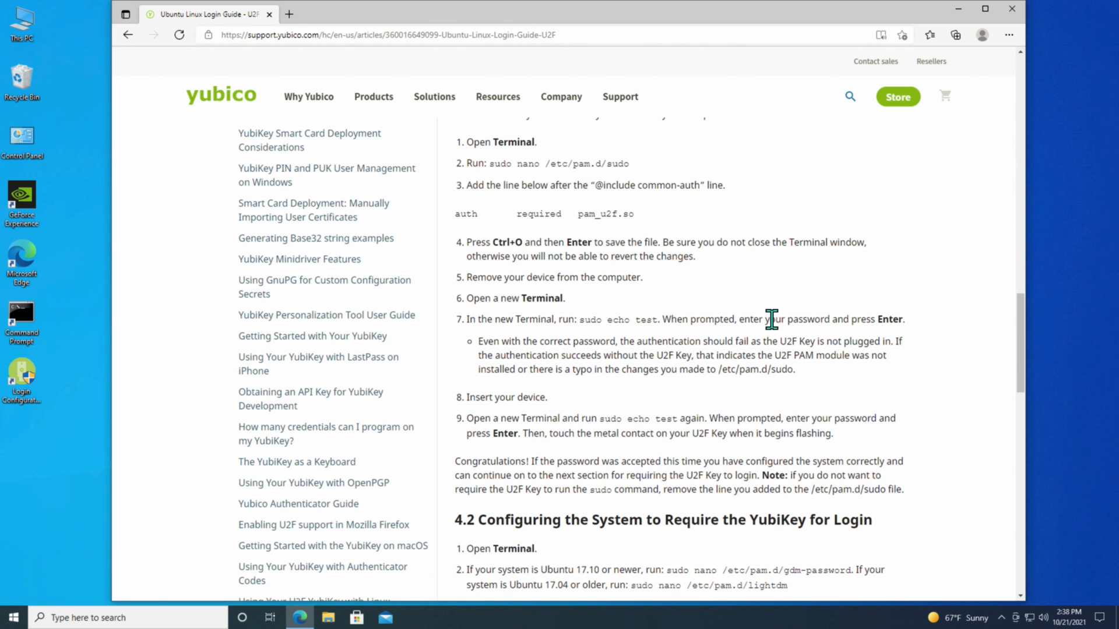
scroll(down, 3)
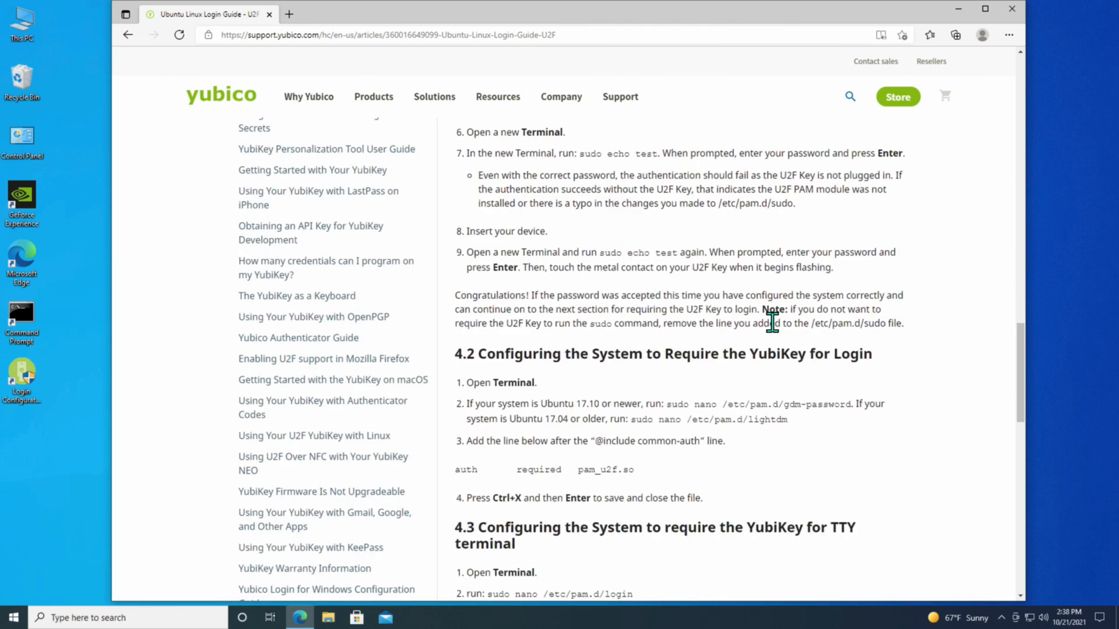
scroll(down, 3)
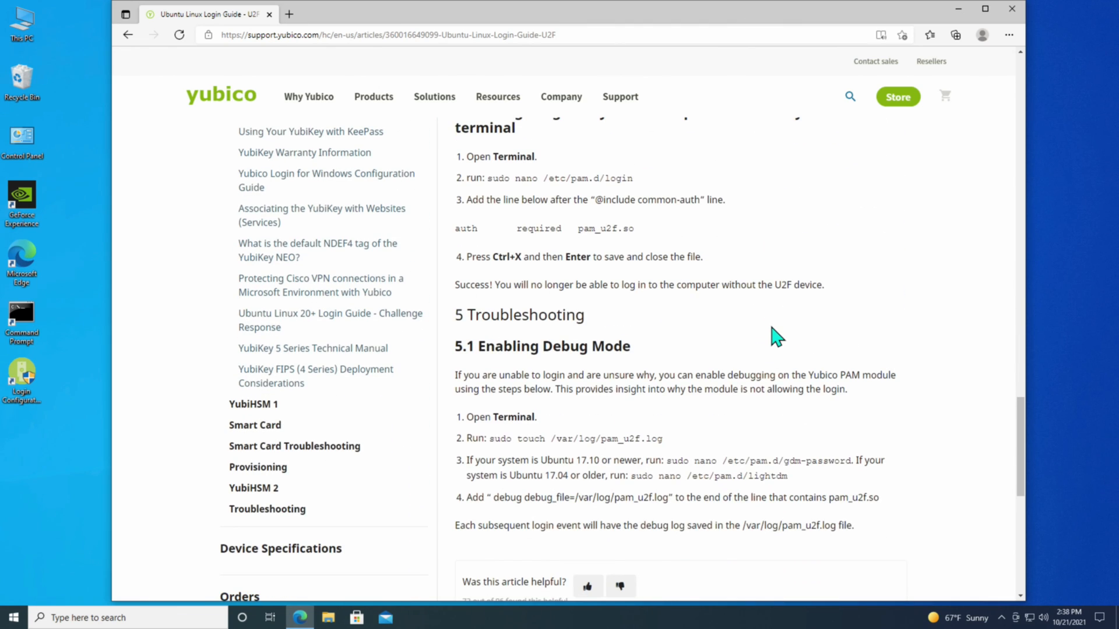
scroll(down, 3)
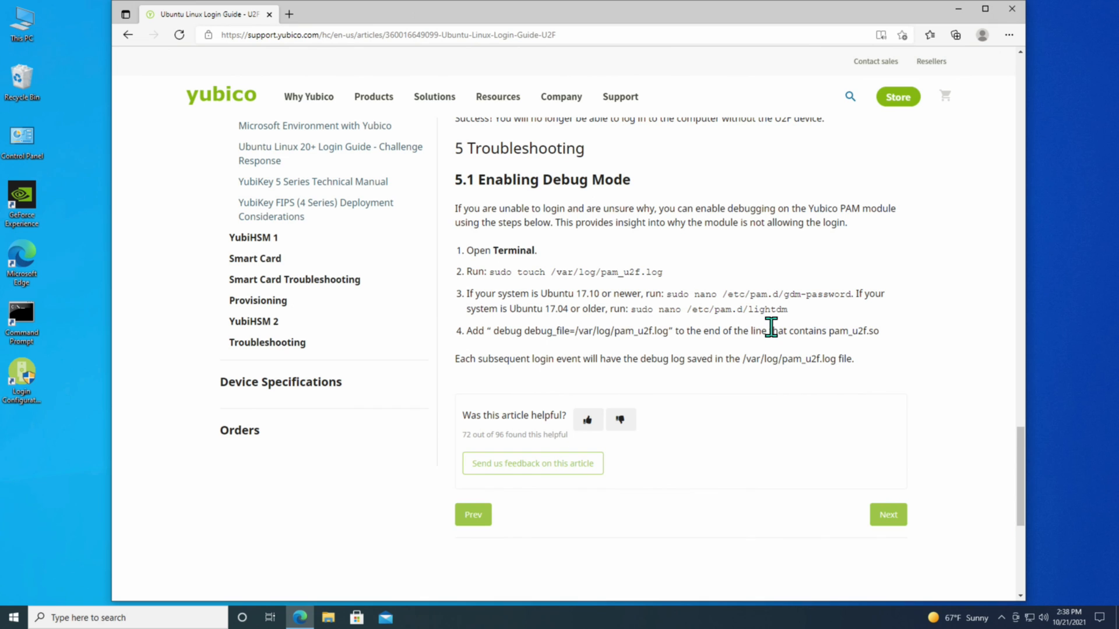